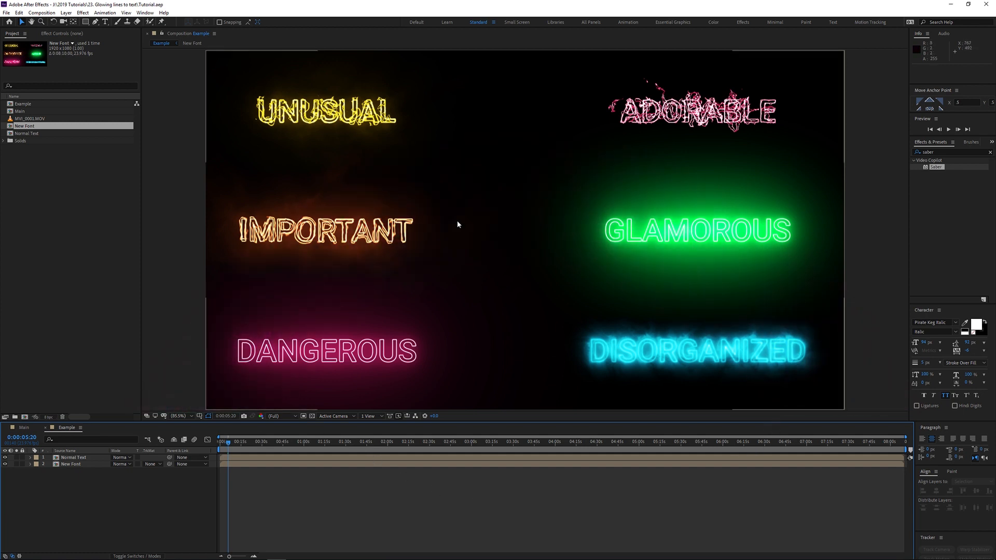
pyautogui.moveTo(427, 296)
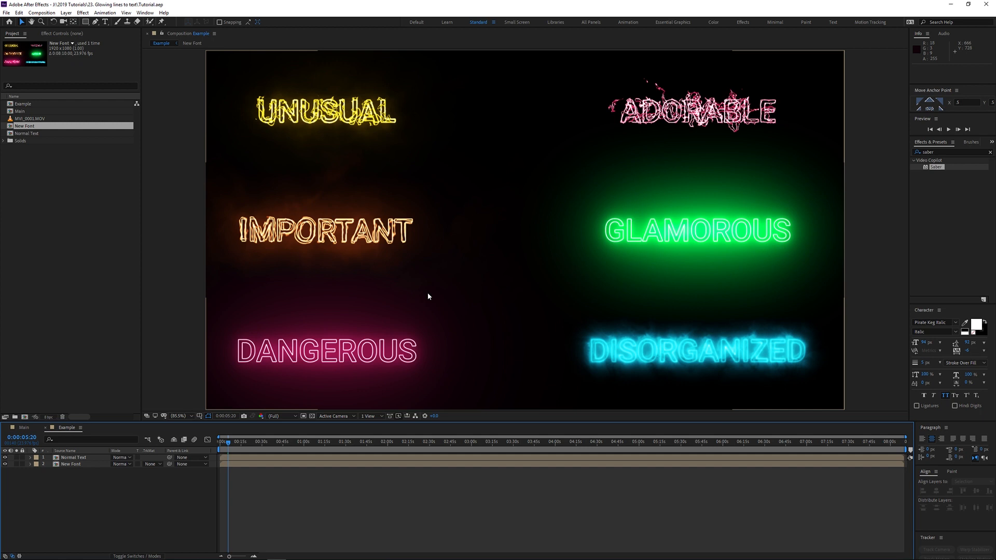
pyautogui.moveTo(437, 288)
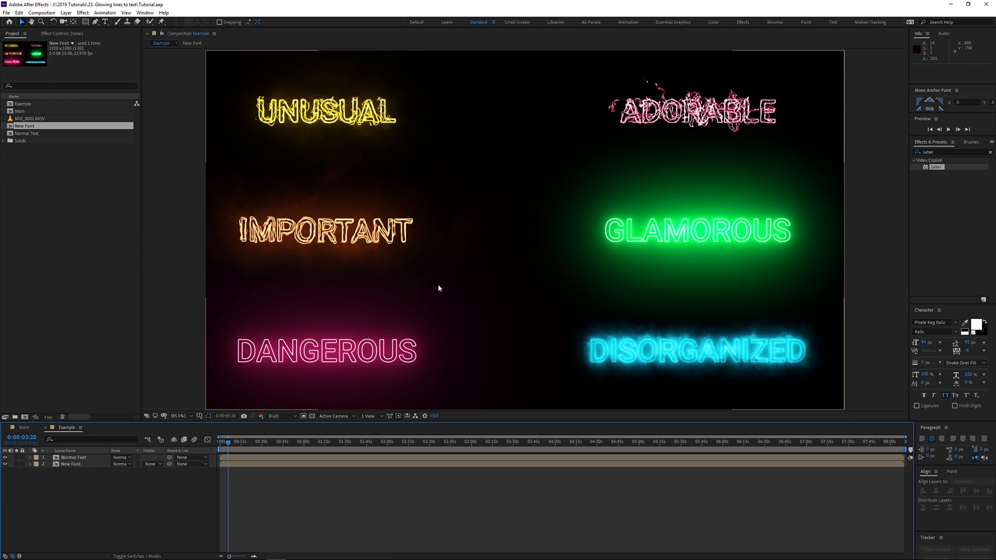
pyautogui.moveTo(348, 328)
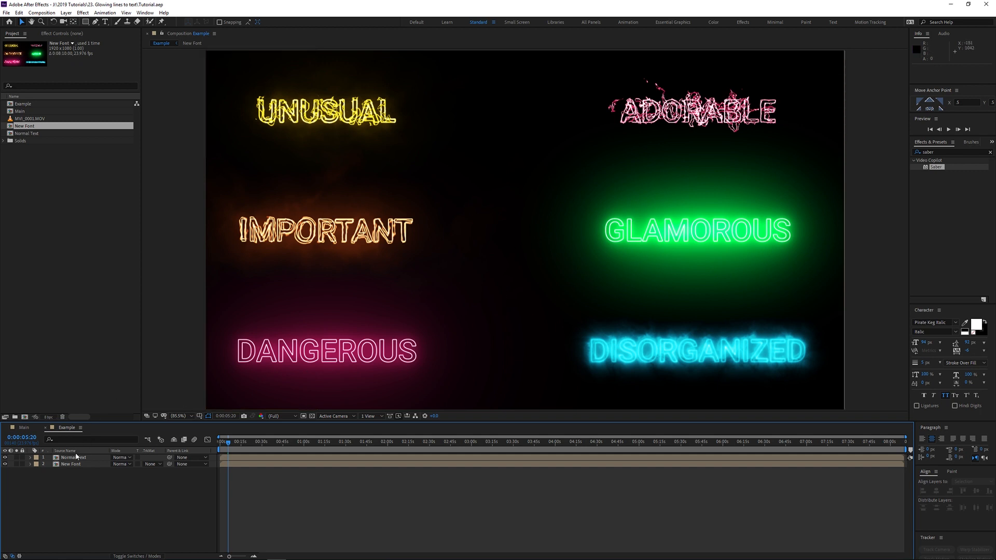
# Open Normal Text, select the 6. Saber layer and browse its Saber glow presets.
pyautogui.click(73, 457)
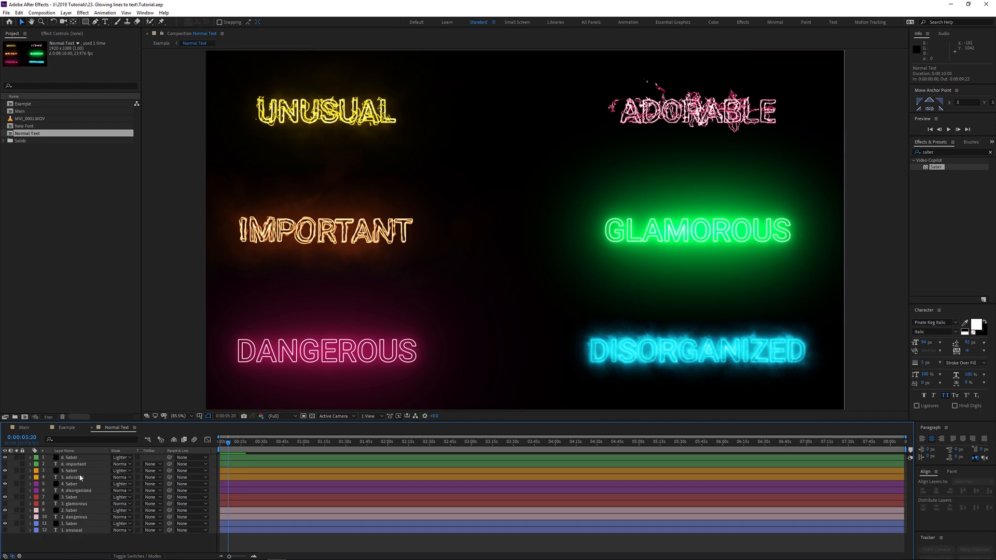
pyautogui.click(71, 457)
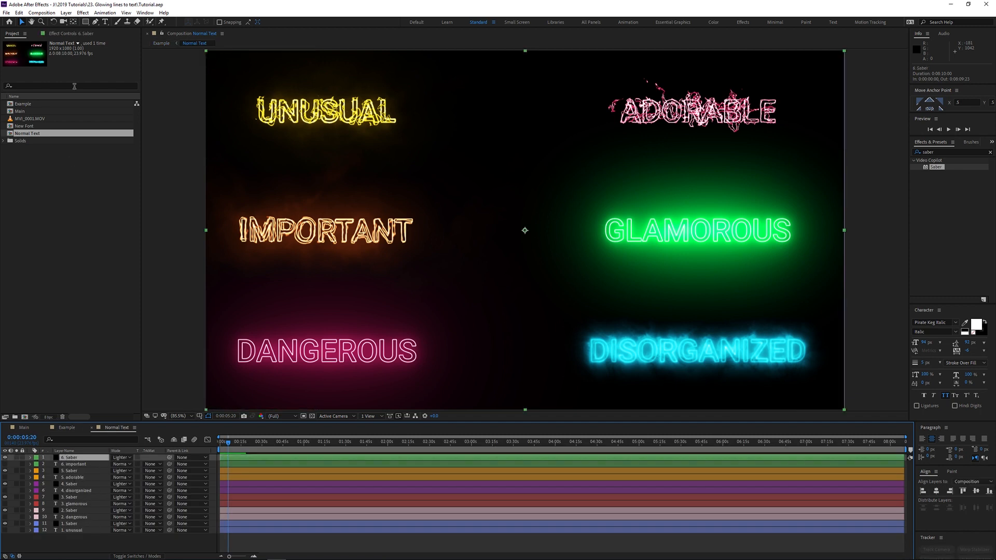
pyautogui.click(72, 33)
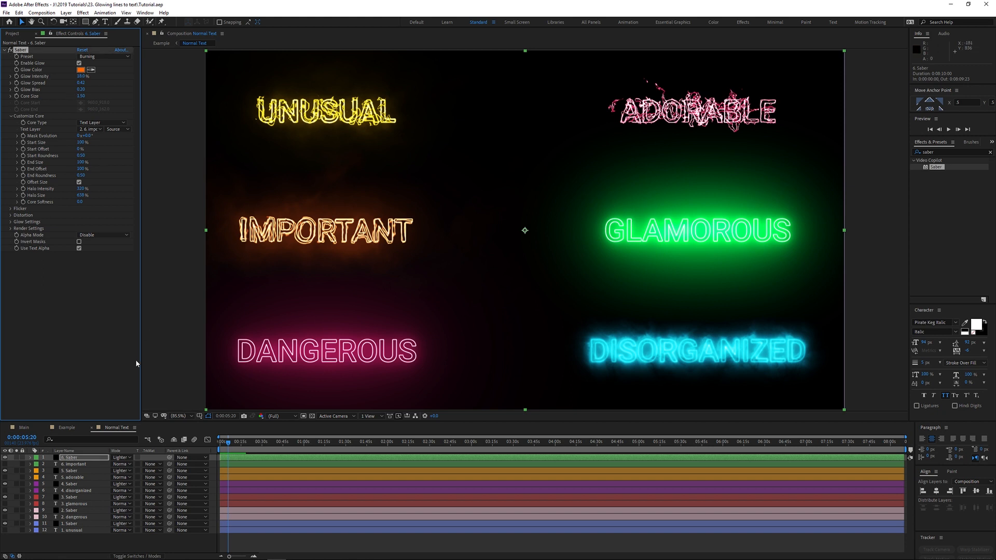
pyautogui.moveTo(98, 362)
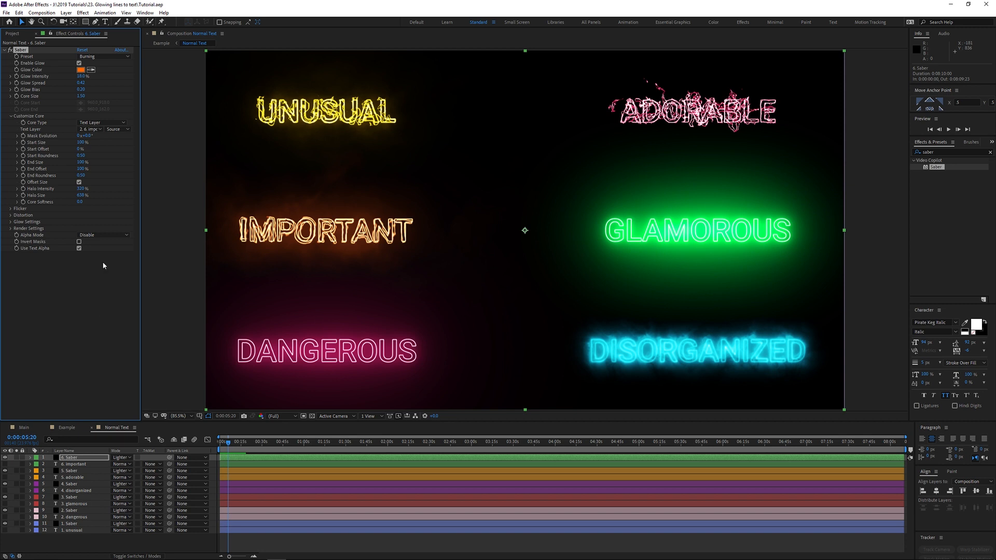
pyautogui.click(104, 56)
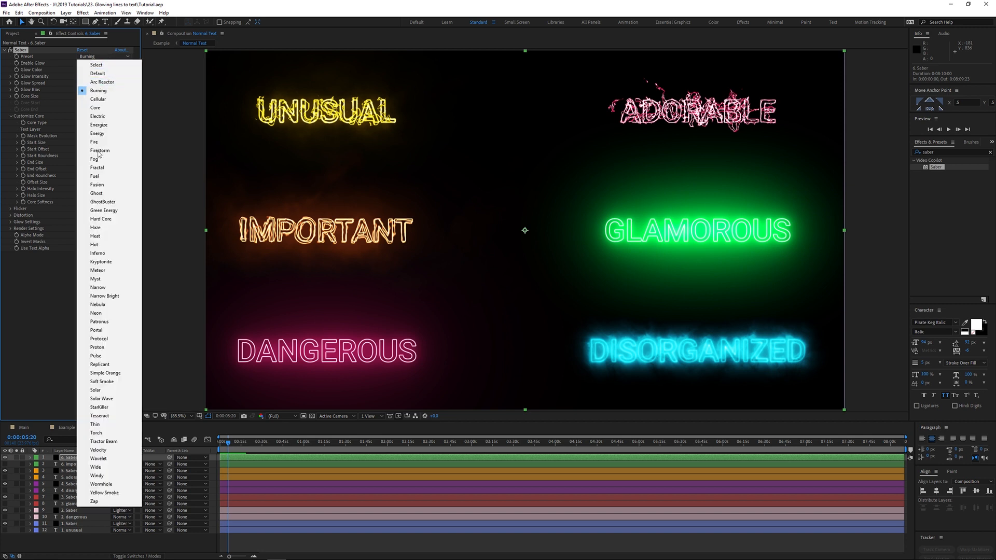
pyautogui.moveTo(679, 214)
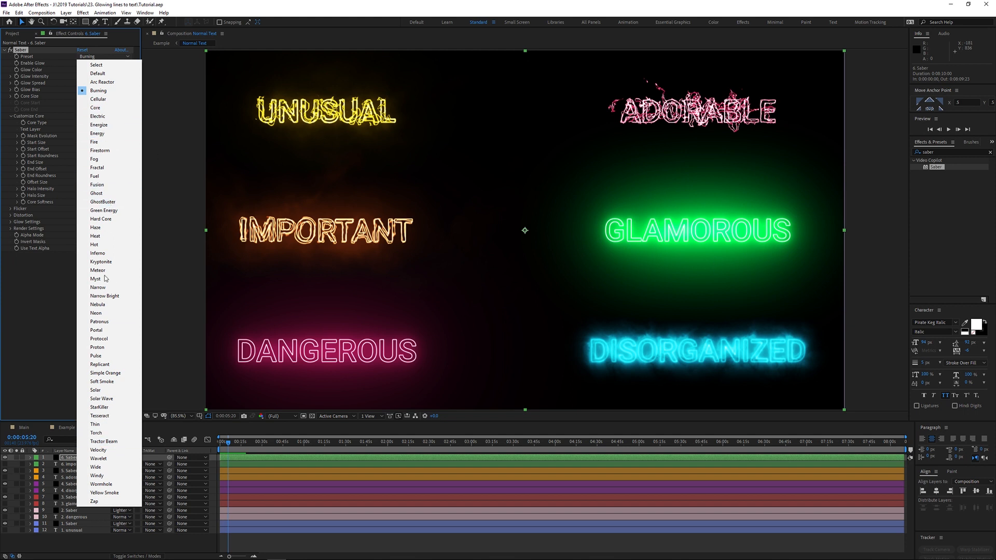
pyautogui.moveTo(102, 81)
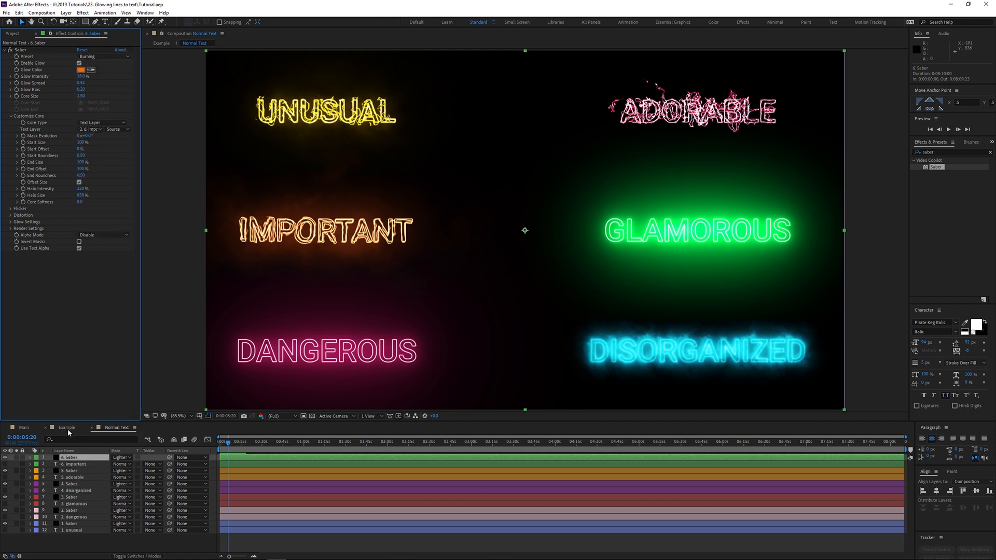
# Return to Example and enable the decorative New Font word layer.
pyautogui.click(65, 427)
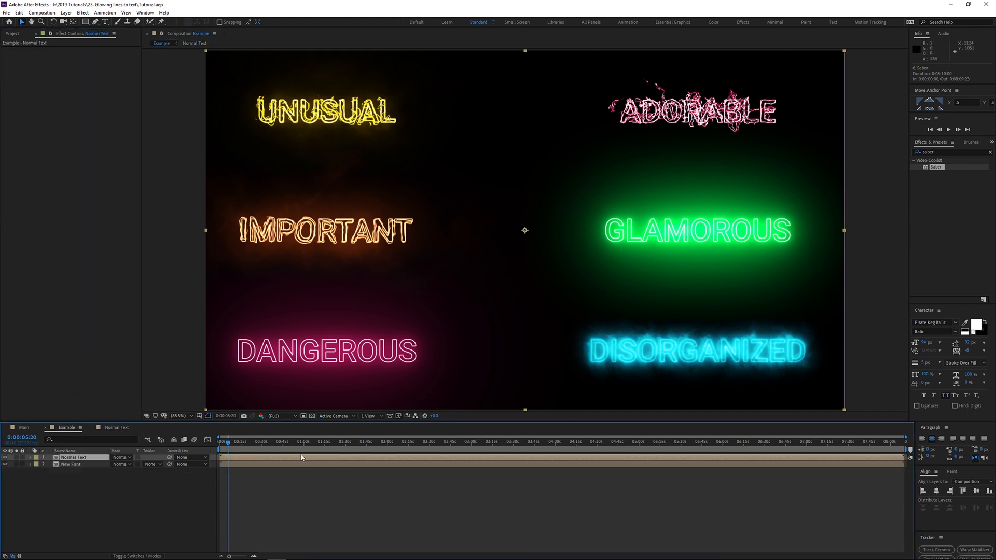
pyautogui.click(236, 441)
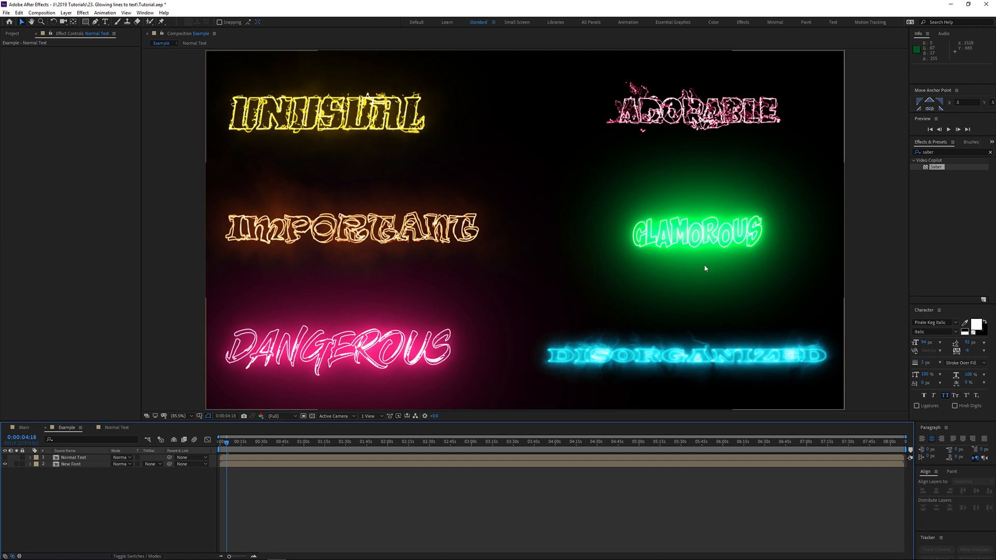
pyautogui.moveTo(399, 390)
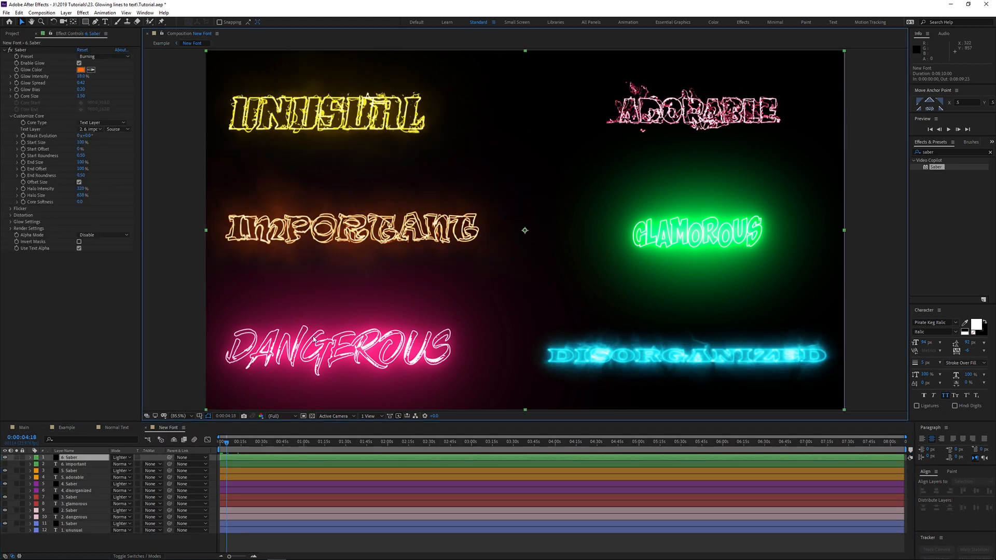
# Inspect the fonts of the dangerous and adorable text layers in the Character panel.
pyautogui.click(76, 517)
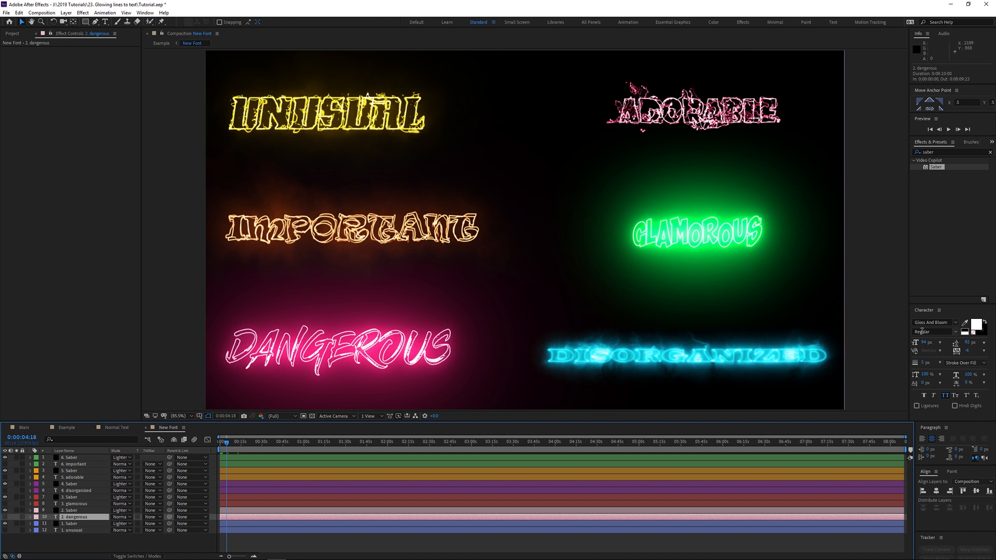
pyautogui.moveTo(885, 366)
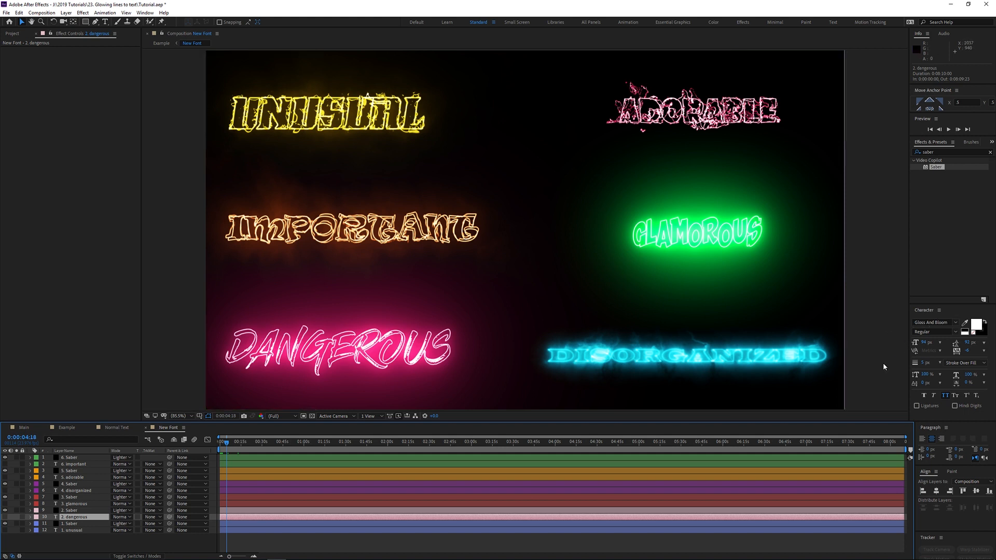
pyautogui.click(932, 322)
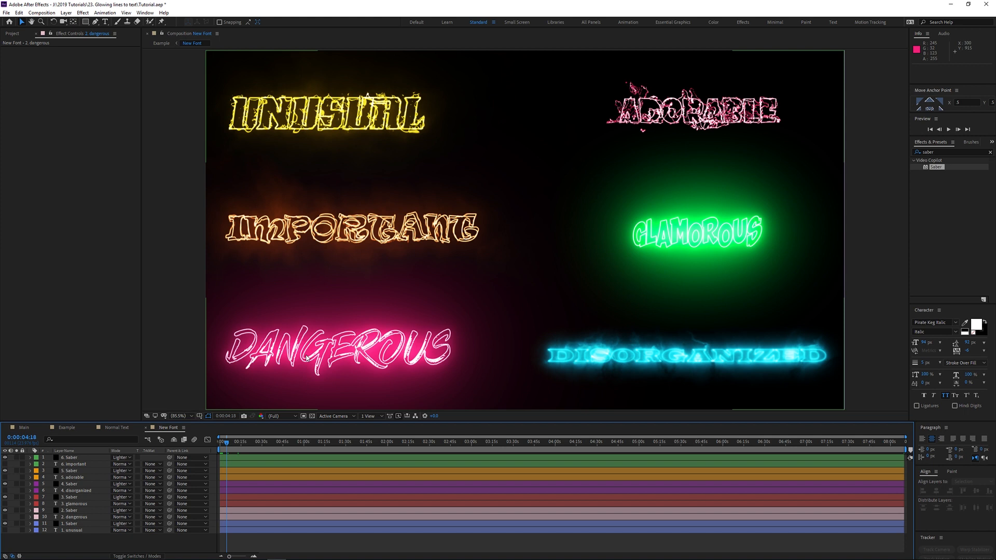
pyautogui.moveTo(665, 229)
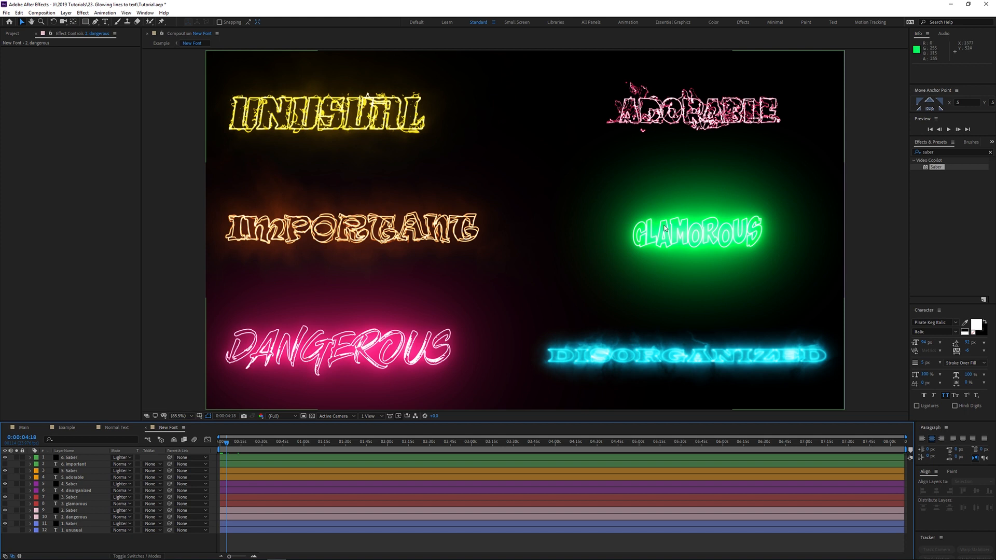
pyautogui.click(74, 477)
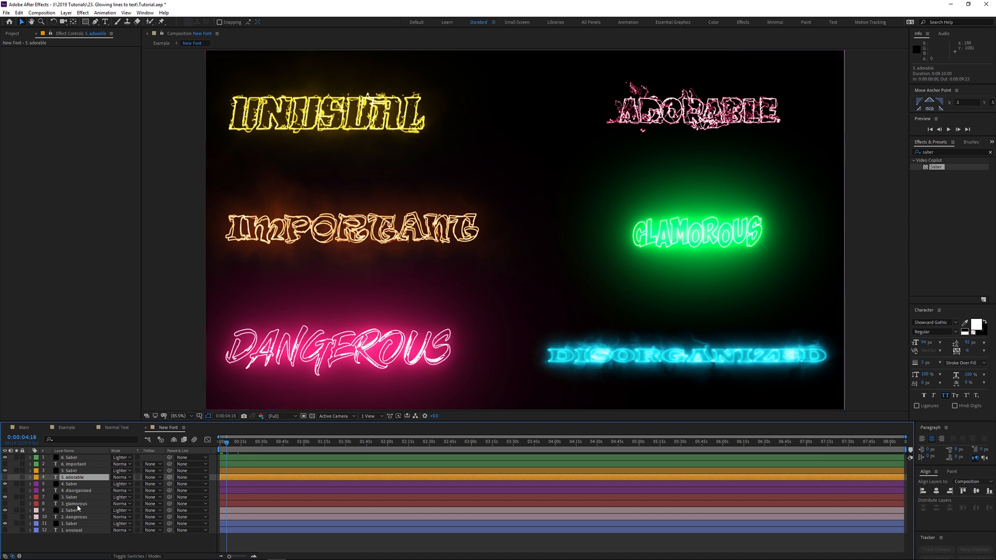
# Check the glamorous and unusual fonts, then return to the Example composition.
pyautogui.click(75, 504)
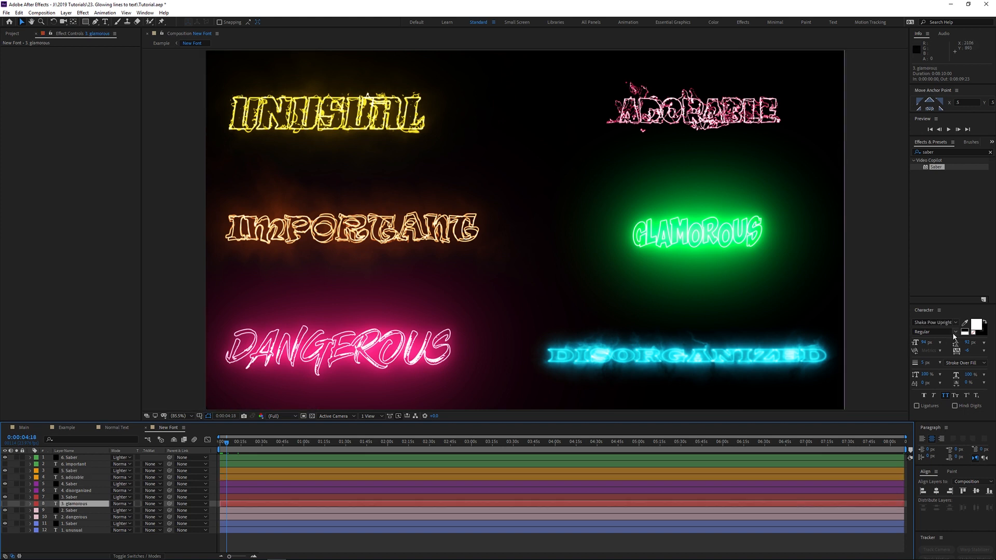
pyautogui.click(934, 322)
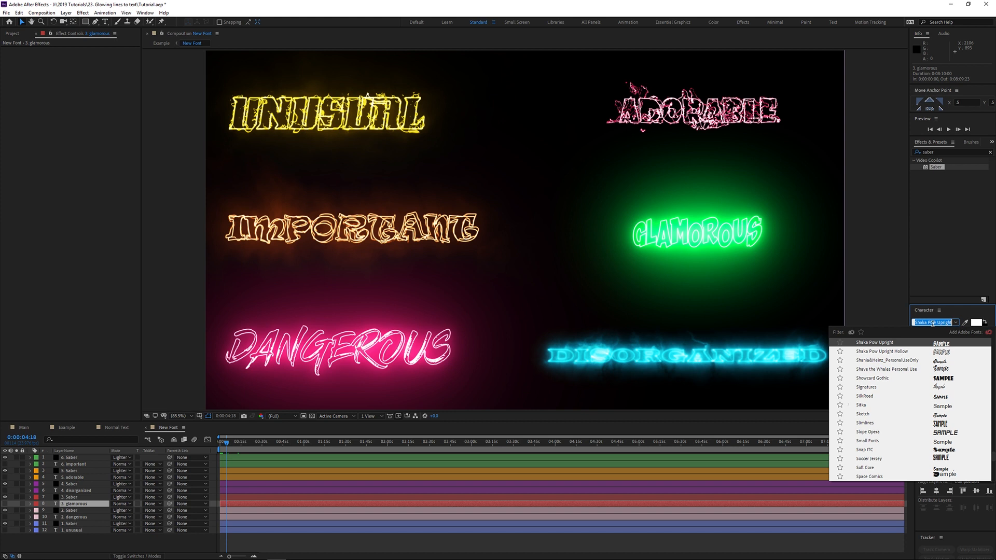
pyautogui.moveTo(679, 238)
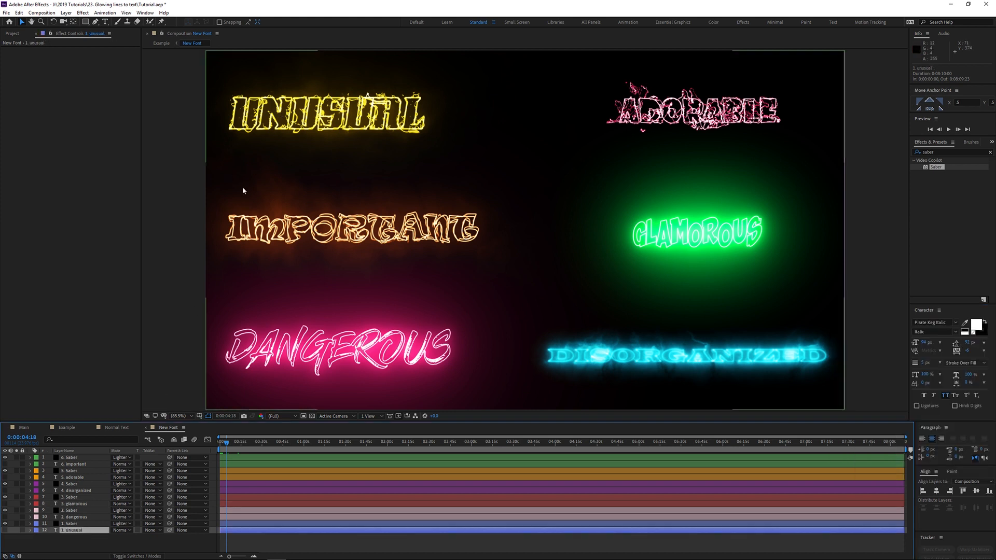
pyautogui.click(931, 322)
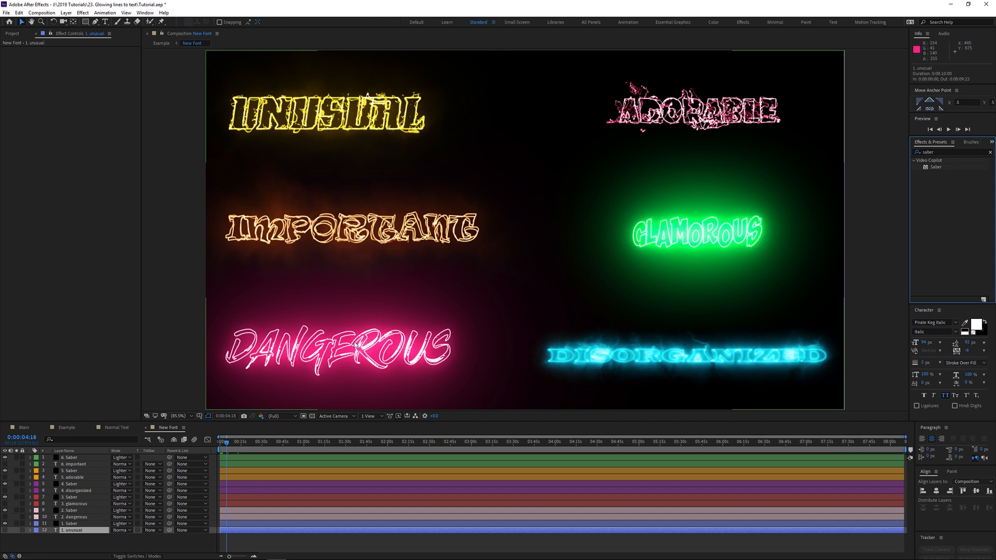
pyautogui.click(161, 43)
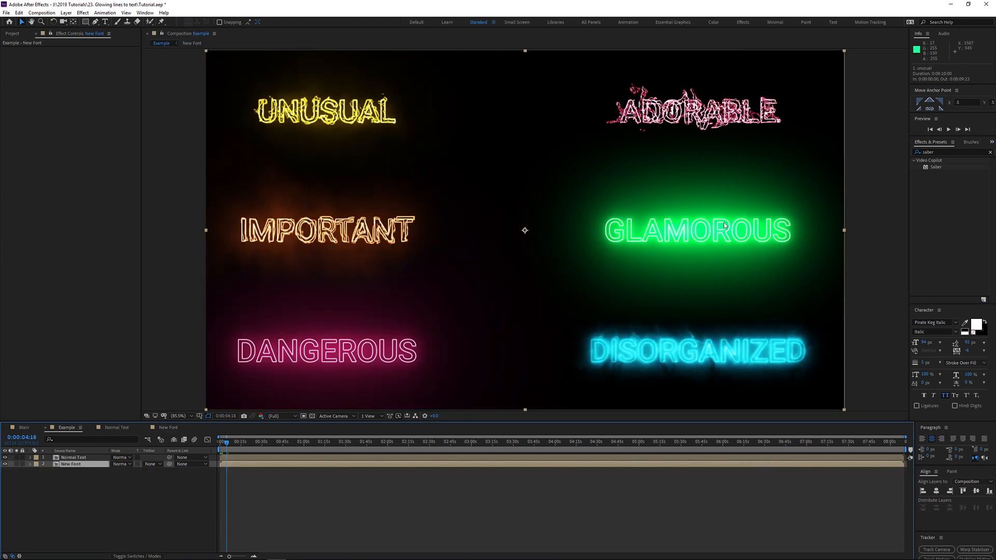
# Toggle All Caps off and back on for the MURRAY FROST title.
pyautogui.click(74, 458)
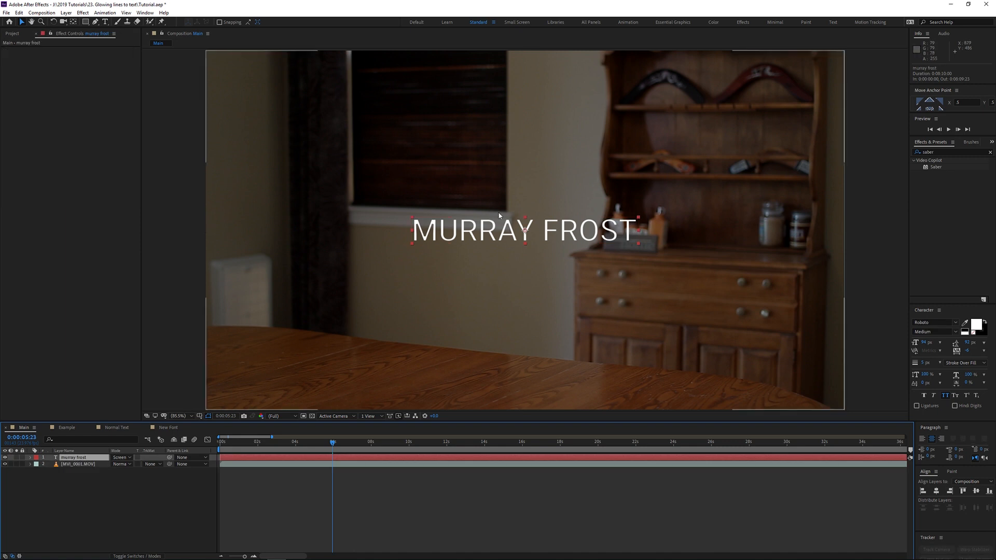
pyautogui.click(945, 396)
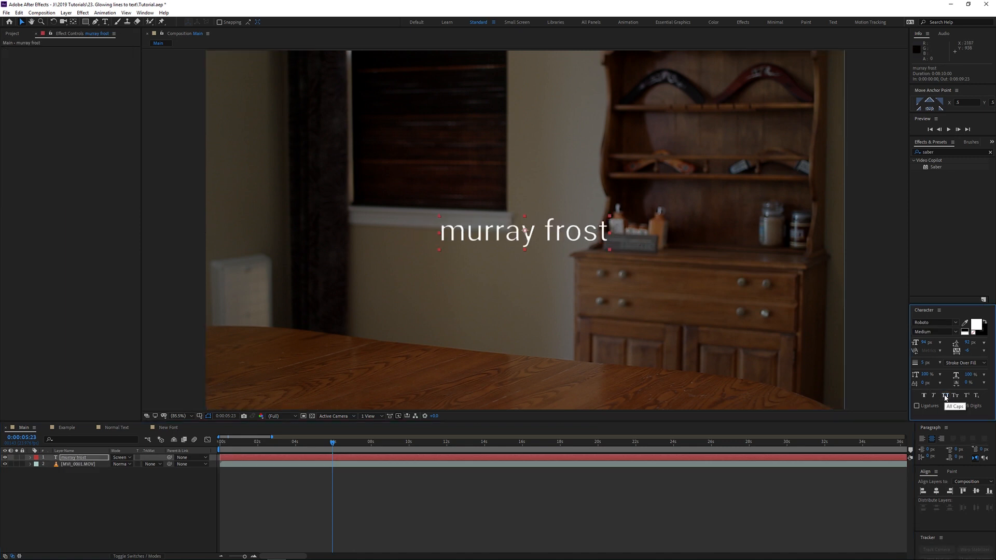
pyautogui.click(946, 396)
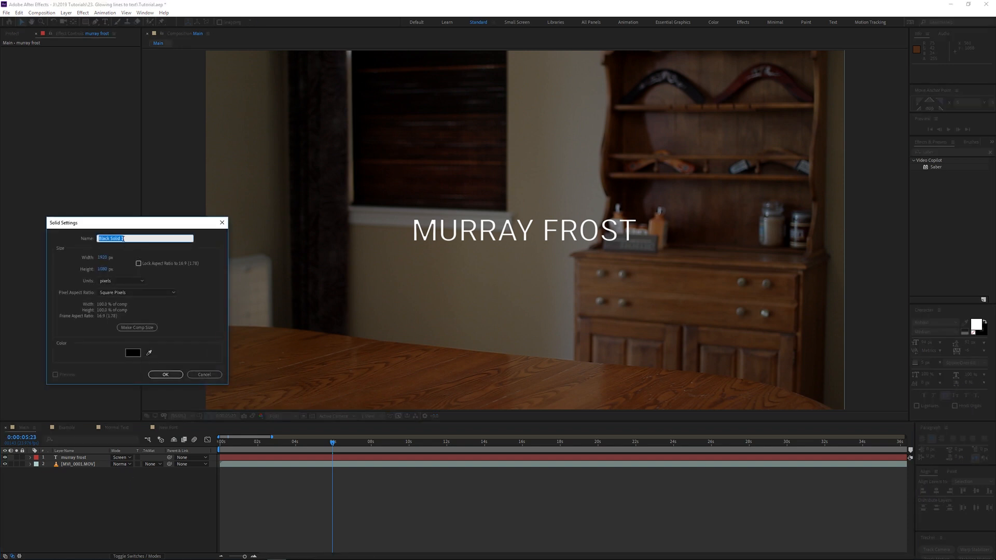
# Create a solid named 'saber' for the Saber effect.
pyautogui.write('saber')
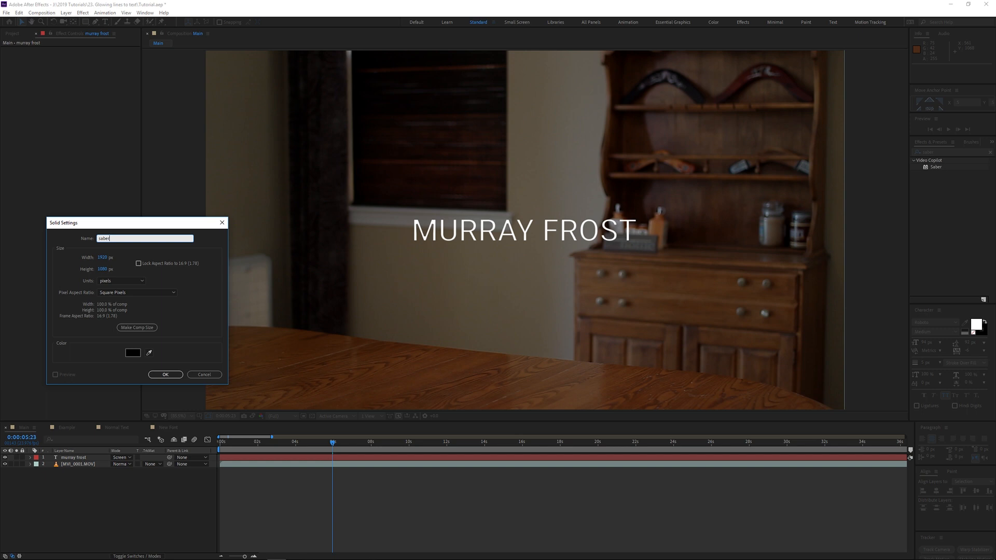
pyautogui.click(165, 374)
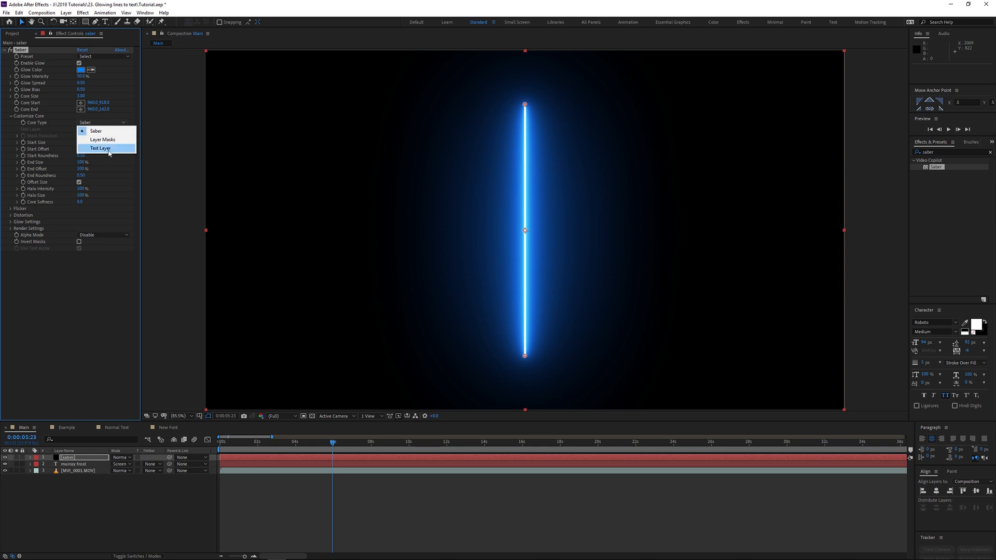
# Set Saber's Core Type to Text Layer and trace the murray frost layer.
pyautogui.click(99, 148)
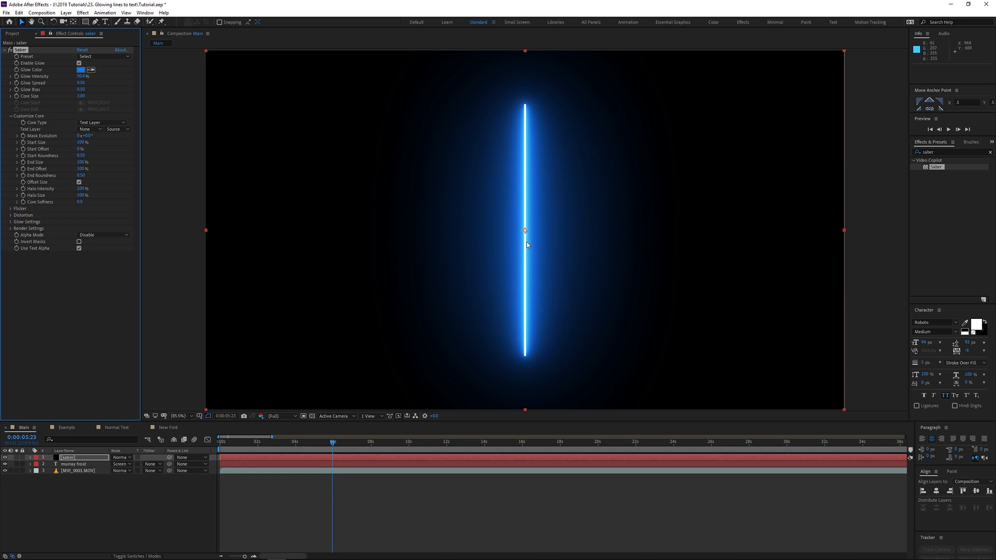
pyautogui.moveTo(400, 252)
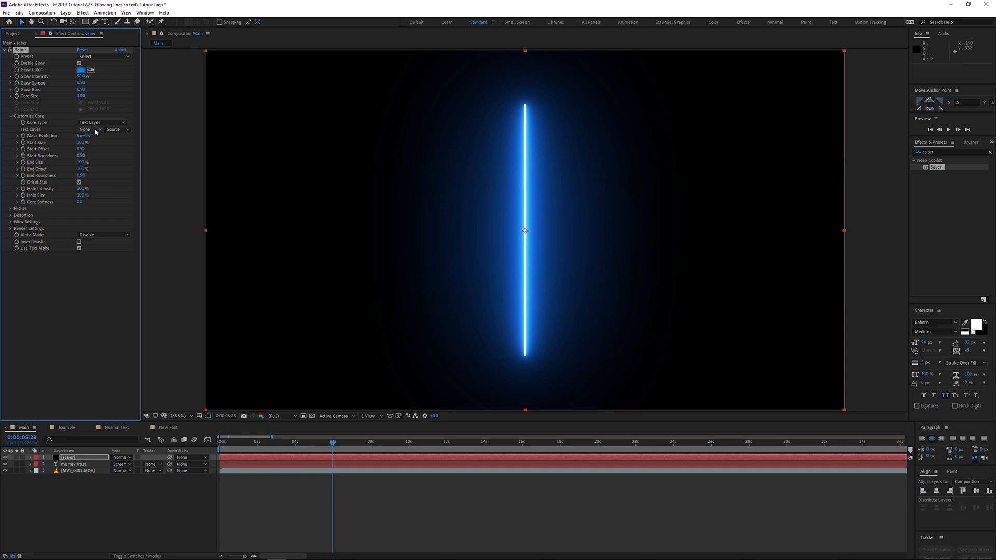
pyautogui.click(87, 129)
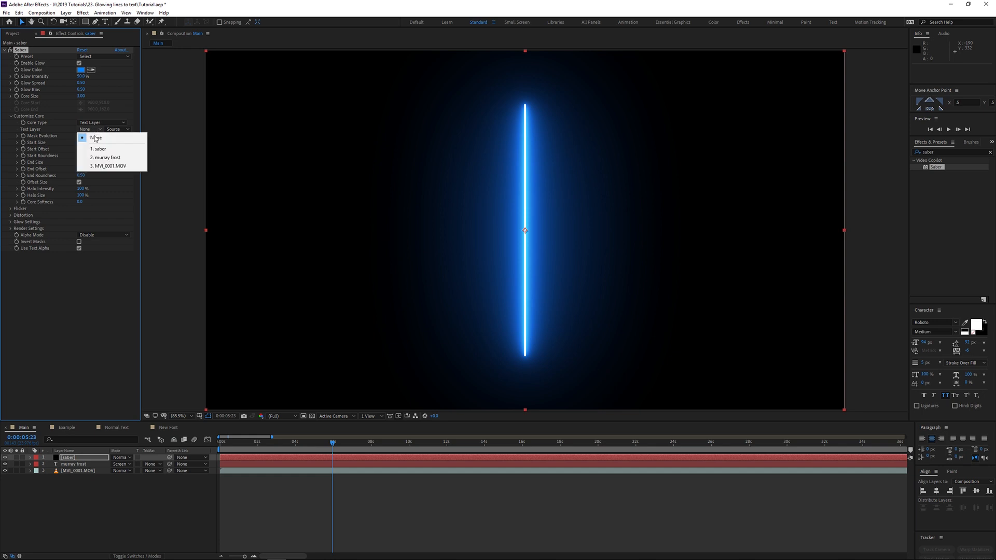
pyautogui.click(106, 156)
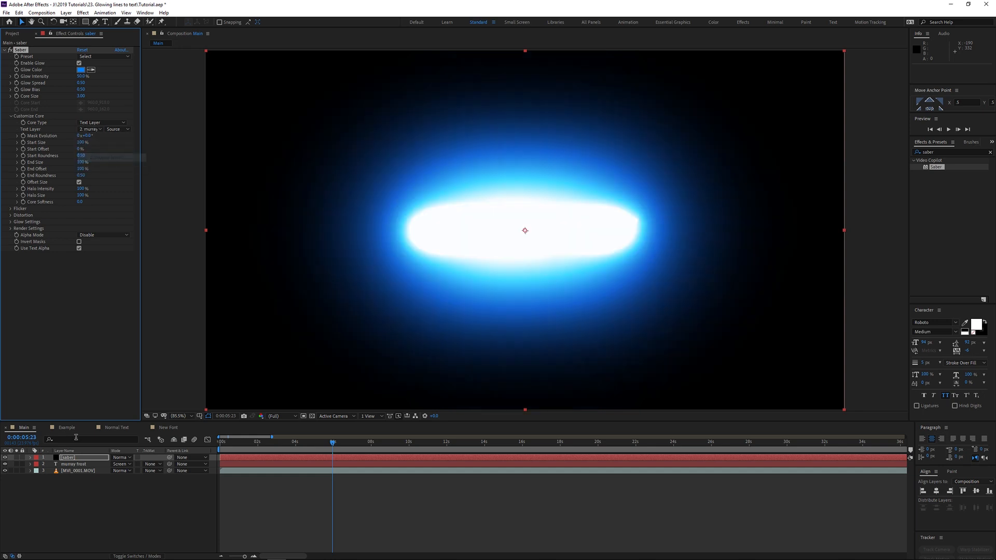
pyautogui.click(73, 464)
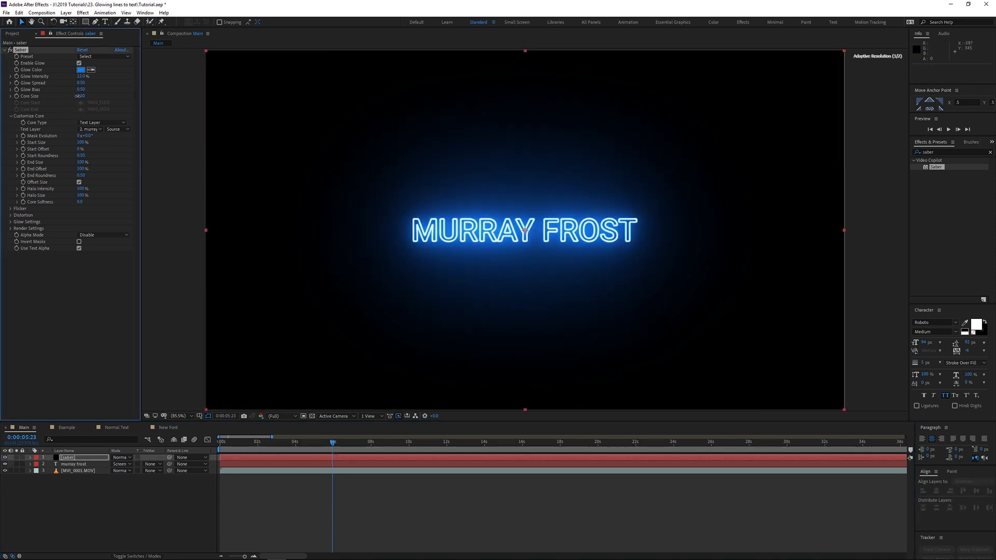
# Raise Saber's Glow Intensity and widen Glow Spread around MURRAY FROST.
pyautogui.moveTo(81, 96); pyautogui.dragTo(82, 89)
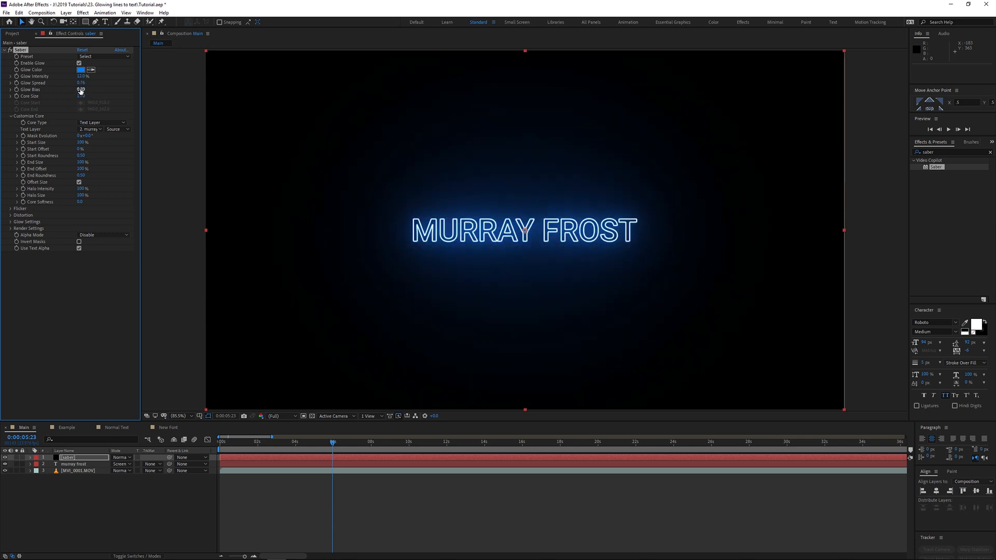
pyautogui.moveTo(81, 96); pyautogui.dragTo(111, 96)
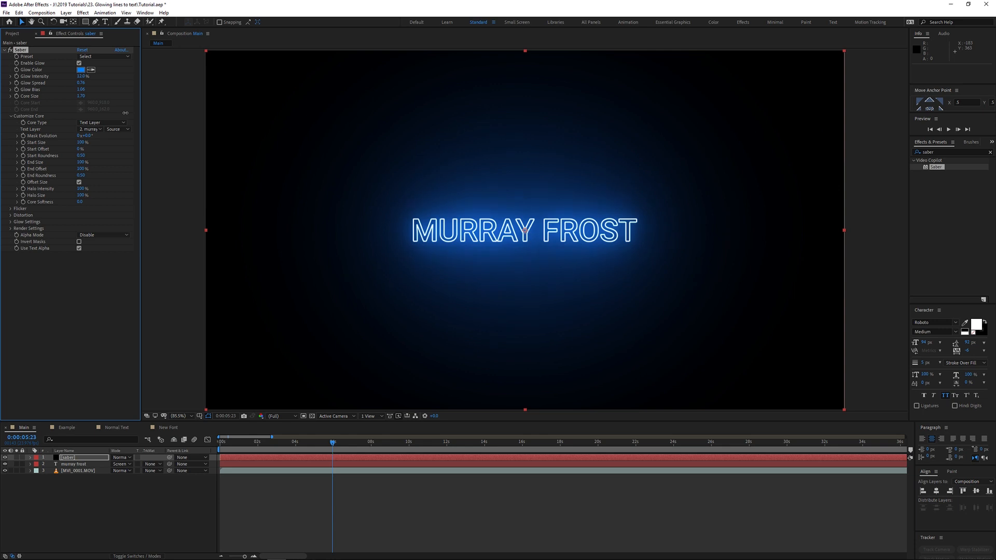
pyautogui.click(102, 56)
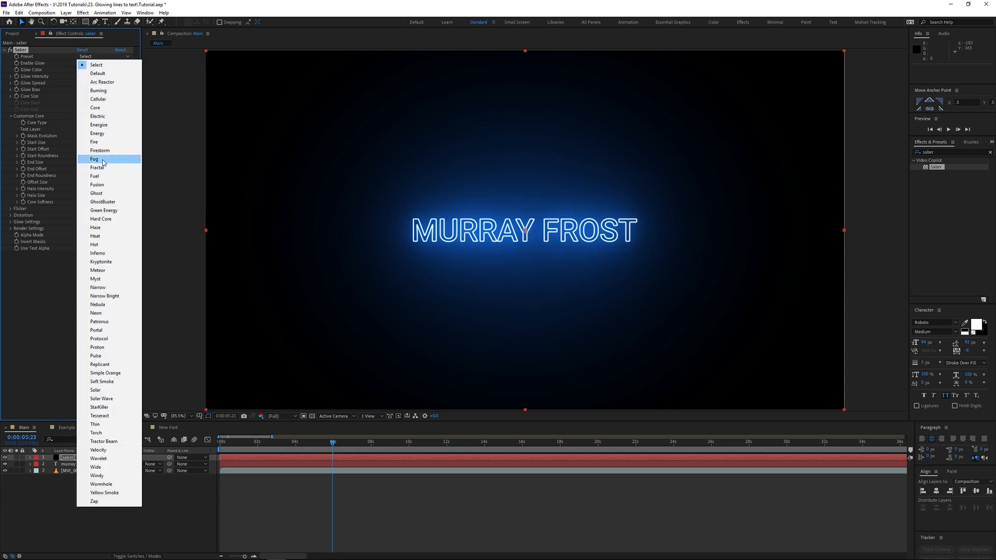
# Apply the Fog glow preset and move the playhead later in the composition.
pyautogui.click(94, 159)
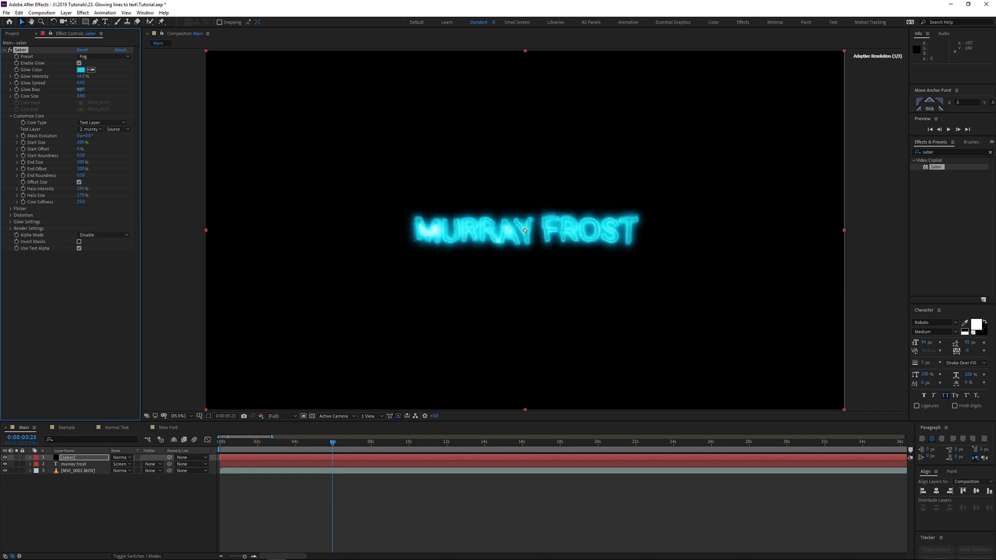
pyautogui.click(292, 441)
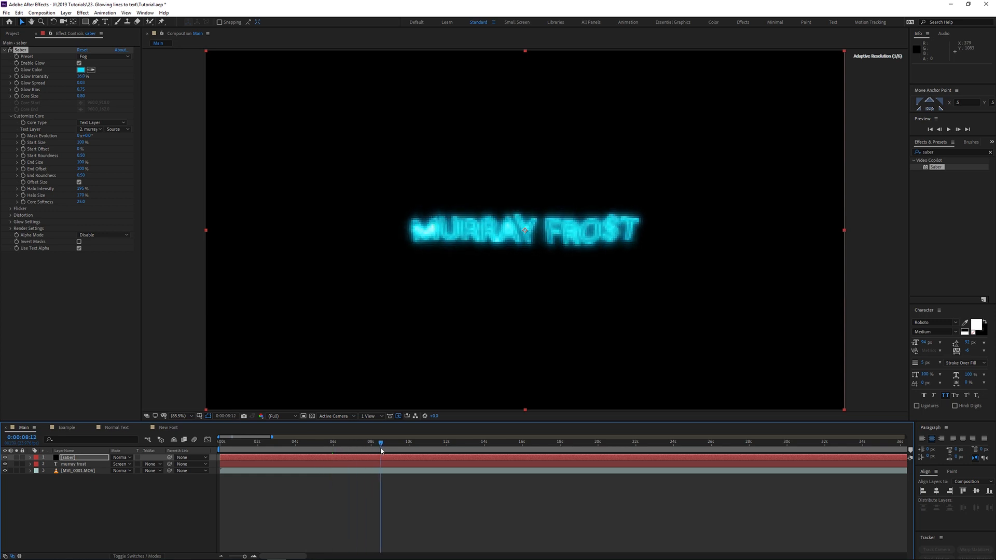
pyautogui.click(102, 56)
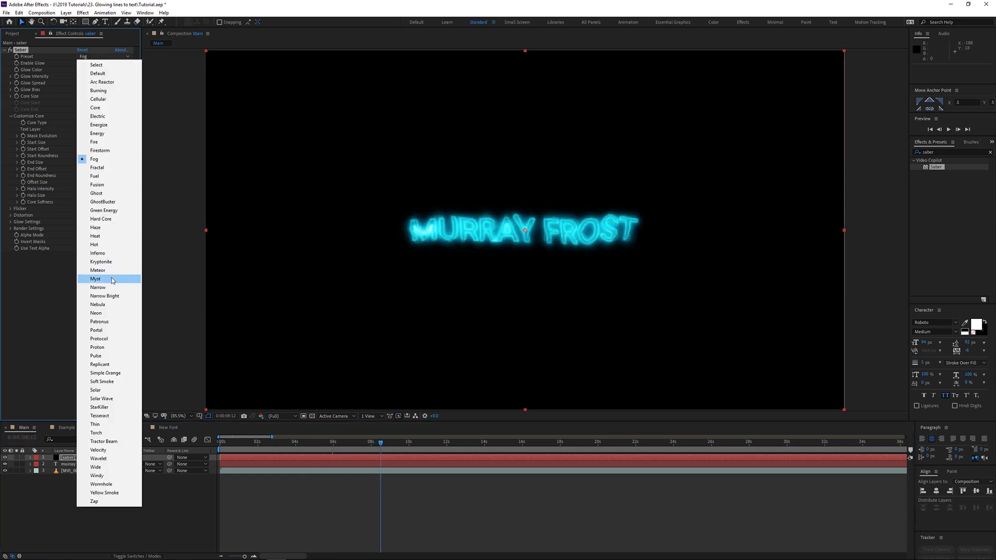
# Switch the title's Saber glow to the fiery orange Meteor preset.
pyautogui.click(98, 269)
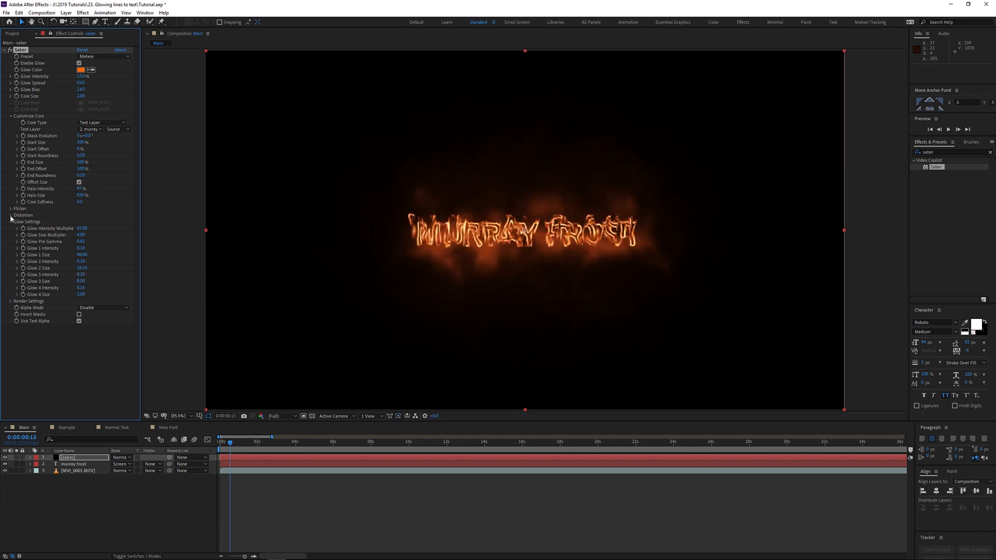
# Expand Saber's distortion settings and set Core Distortion amount to 0.
pyautogui.click(11, 214)
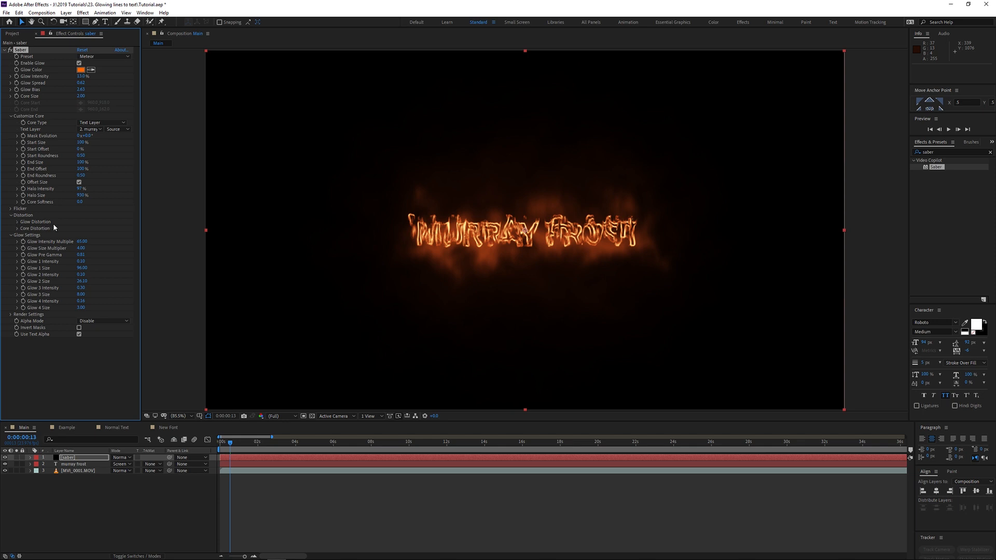
pyautogui.moveTo(374, 208)
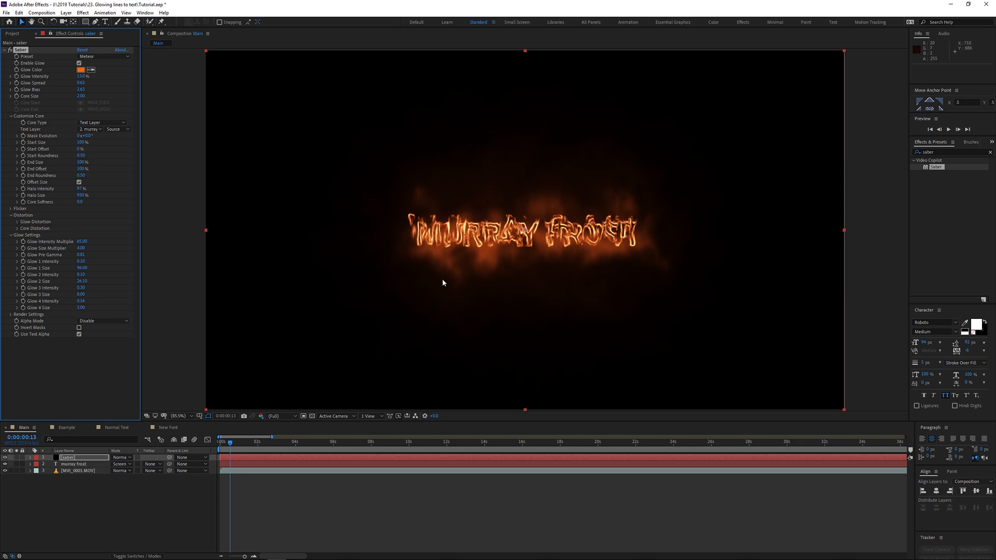
pyautogui.moveTo(444, 256)
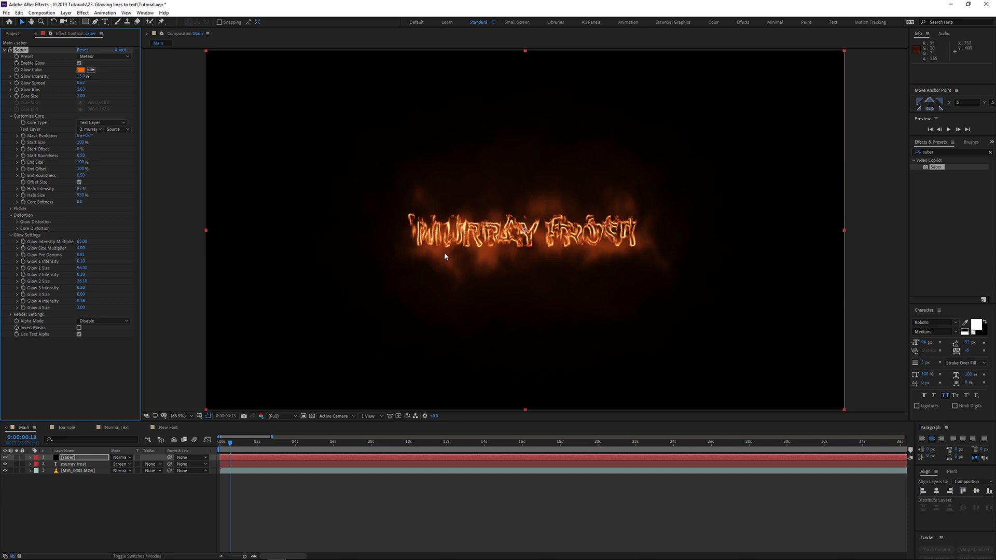
pyautogui.moveTo(471, 238)
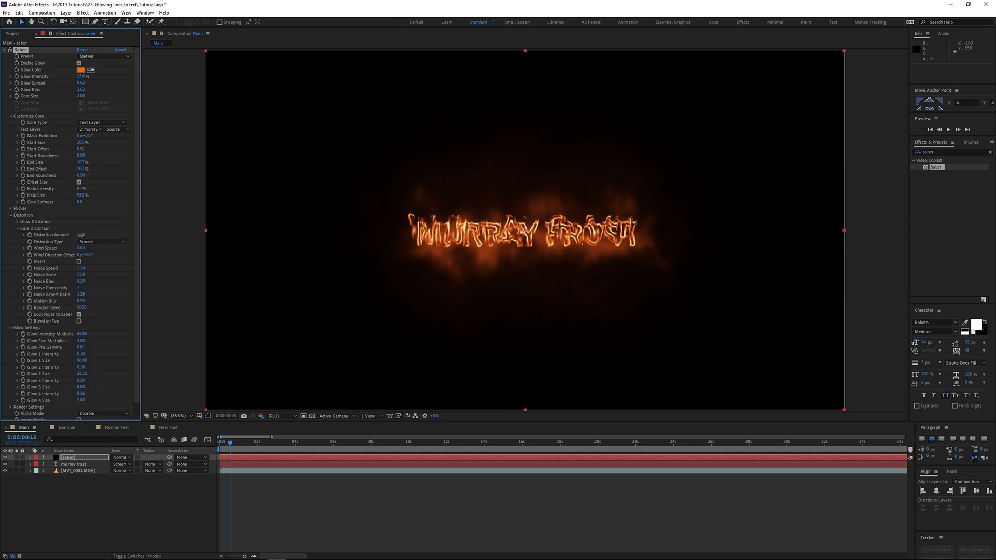
pyautogui.click(81, 235)
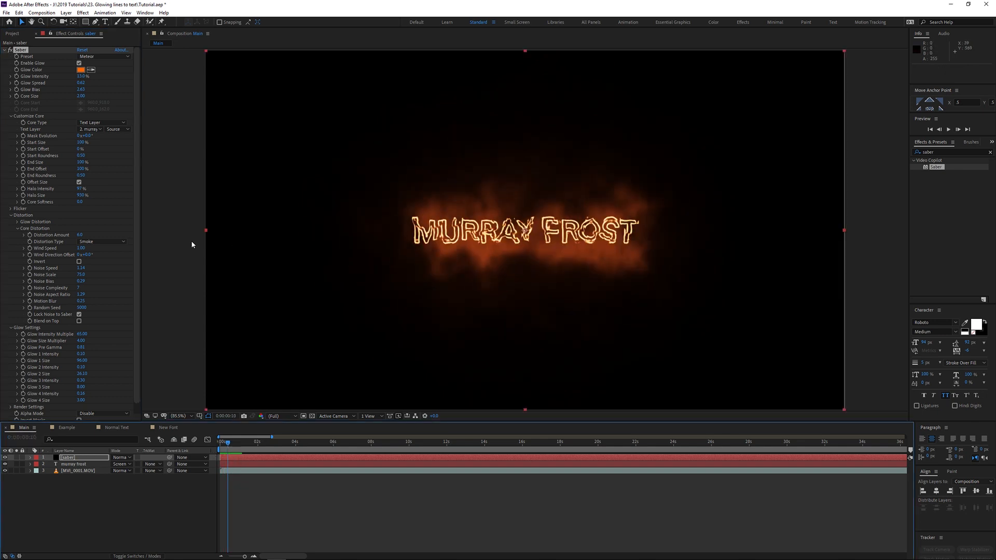
# Lower the Saber Glow Distortion speed so the orange haze stays around MURRAY FROST.
pyautogui.click(12, 221)
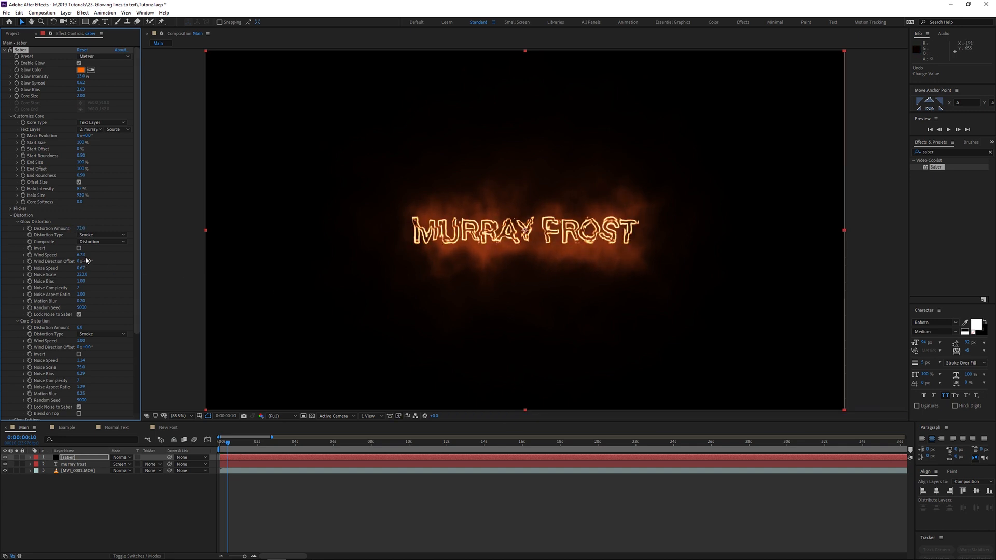
pyautogui.click(81, 255)
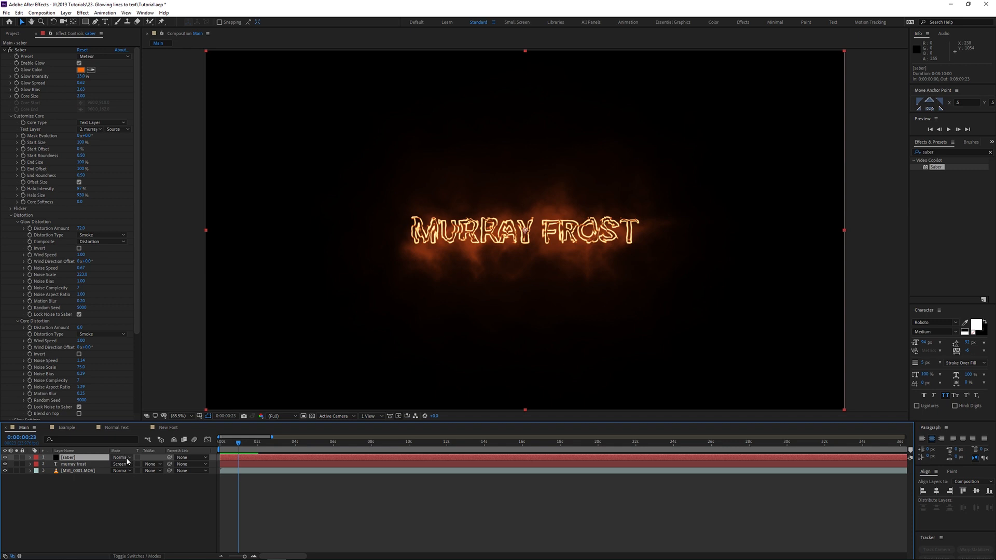
# Set the saber layer's Mode column to Screen.
pyautogui.click(121, 458)
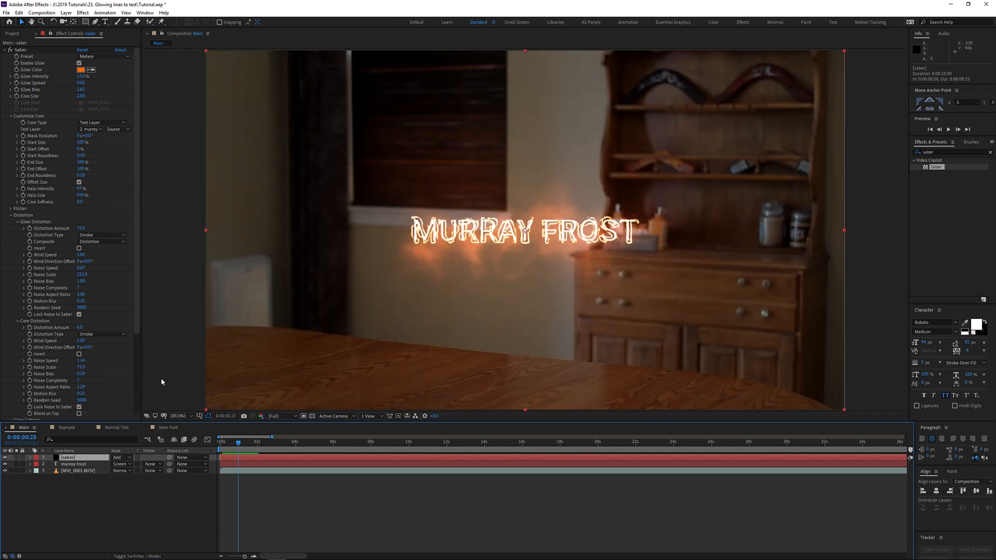
pyautogui.click(121, 464)
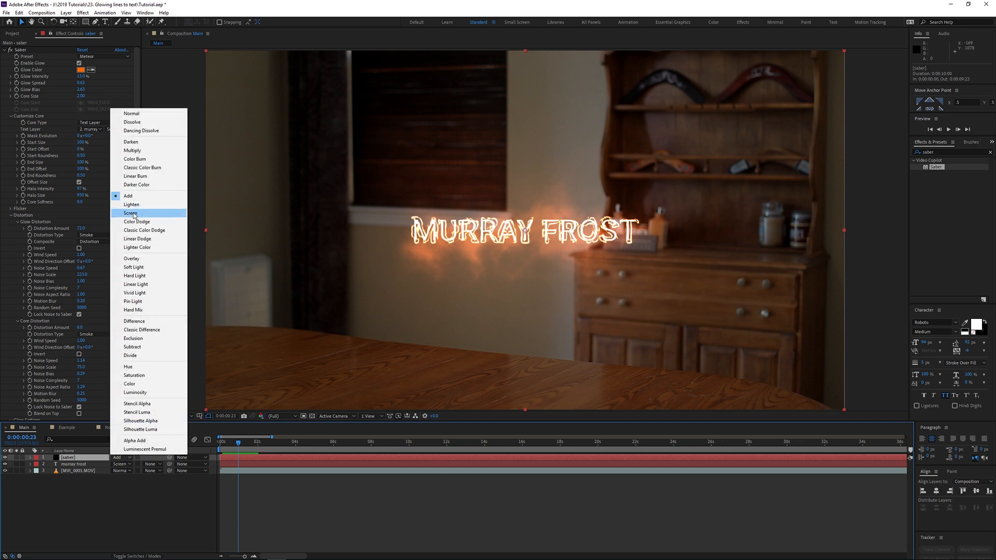
pyautogui.click(131, 213)
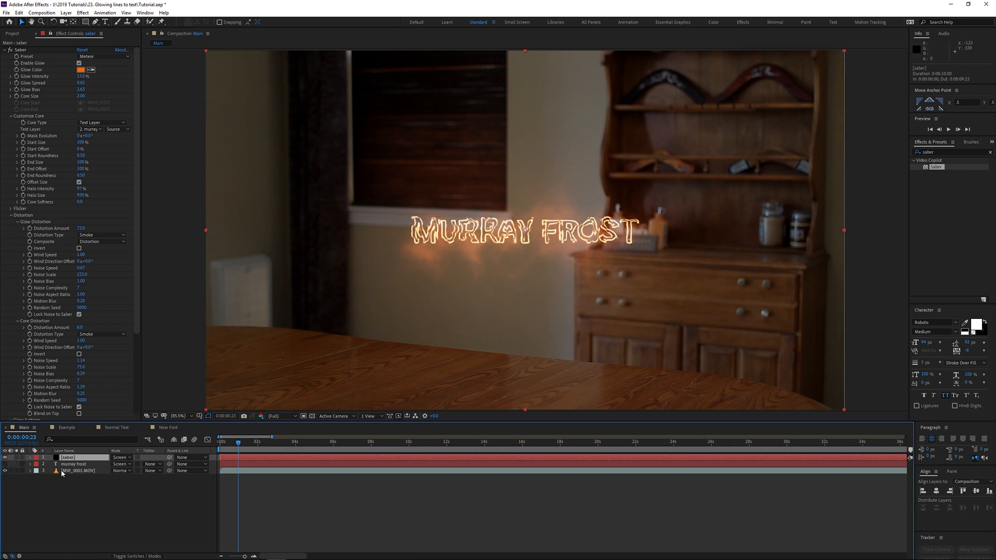
pyautogui.moveTo(102, 498)
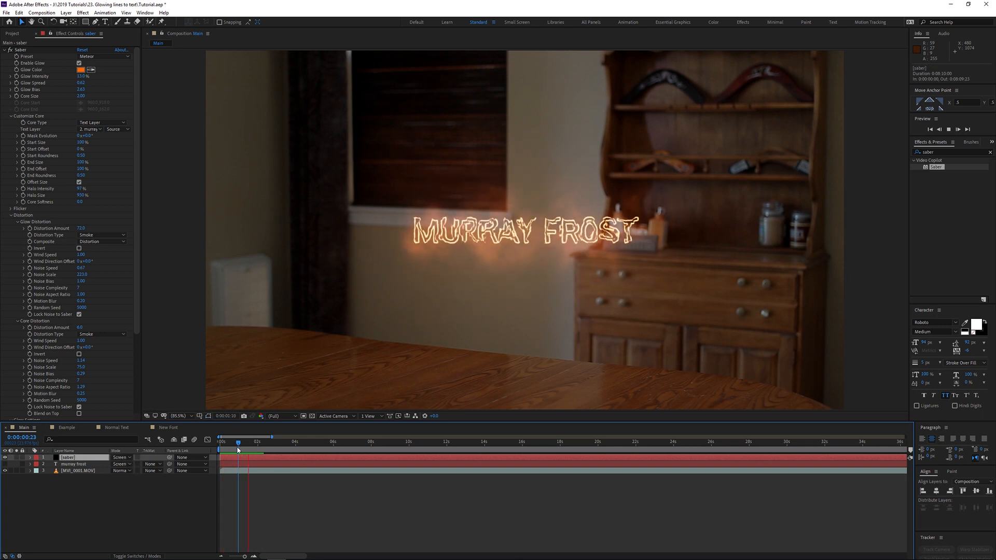
# Switch the saber layer's Mode dropdown back to Add.
pyautogui.click(122, 458)
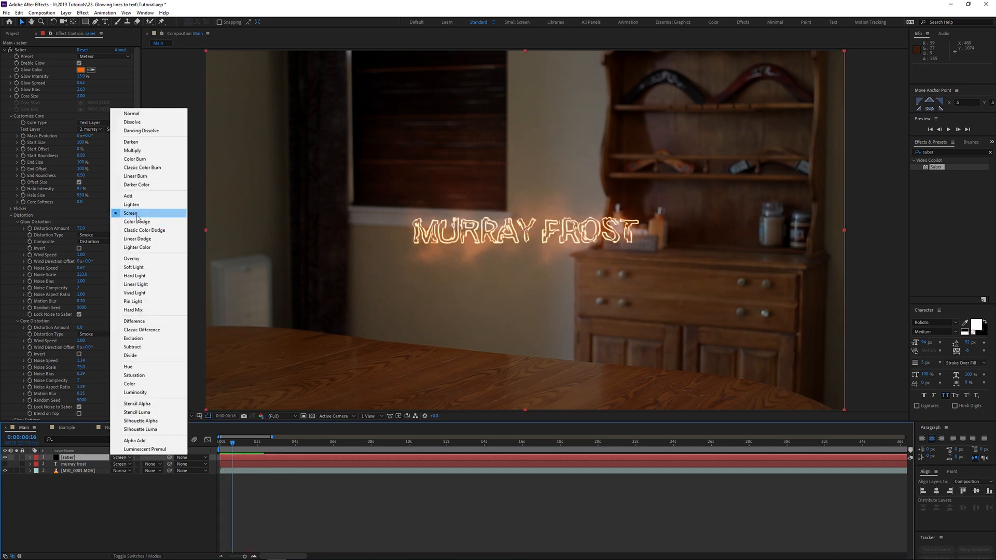
pyautogui.click(130, 195)
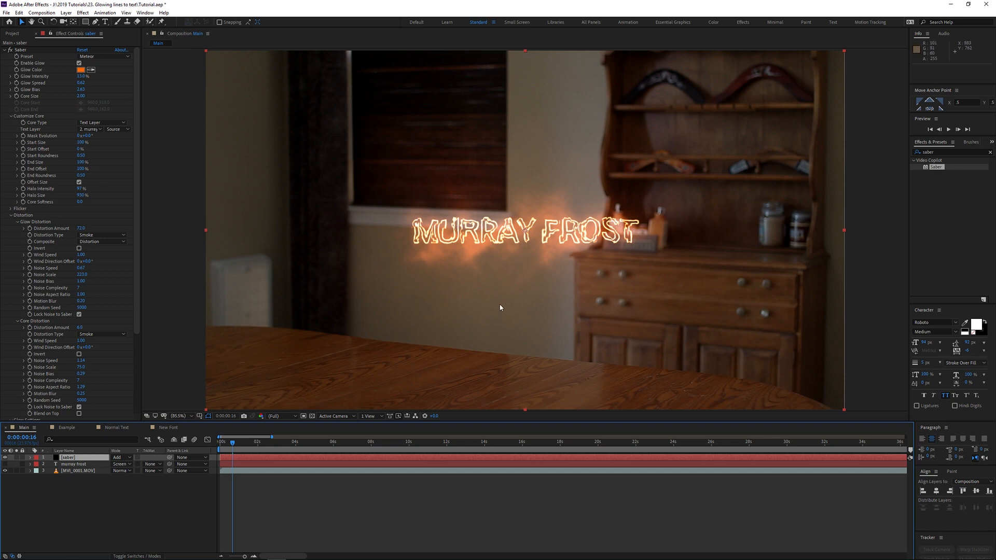
pyautogui.moveTo(610, 410)
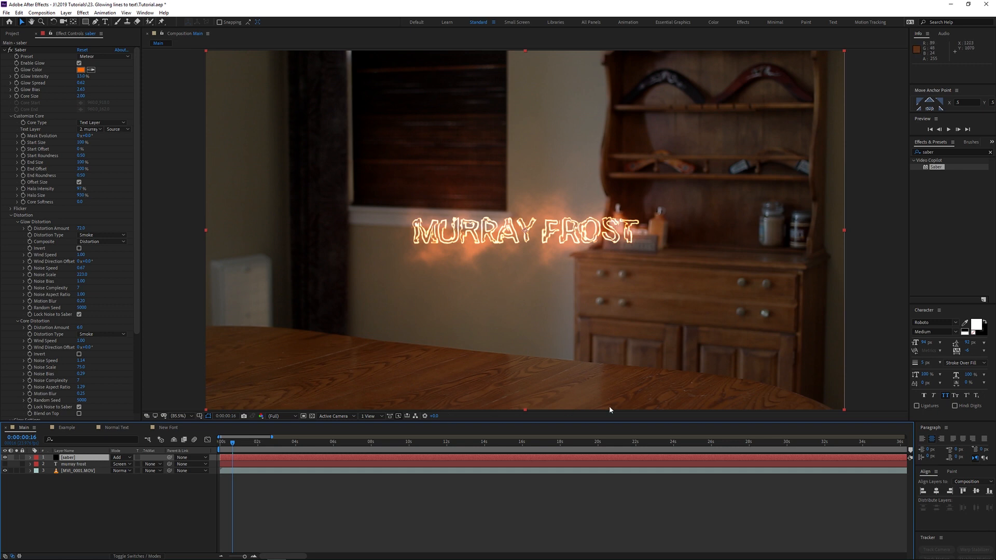
pyautogui.moveTo(494, 287)
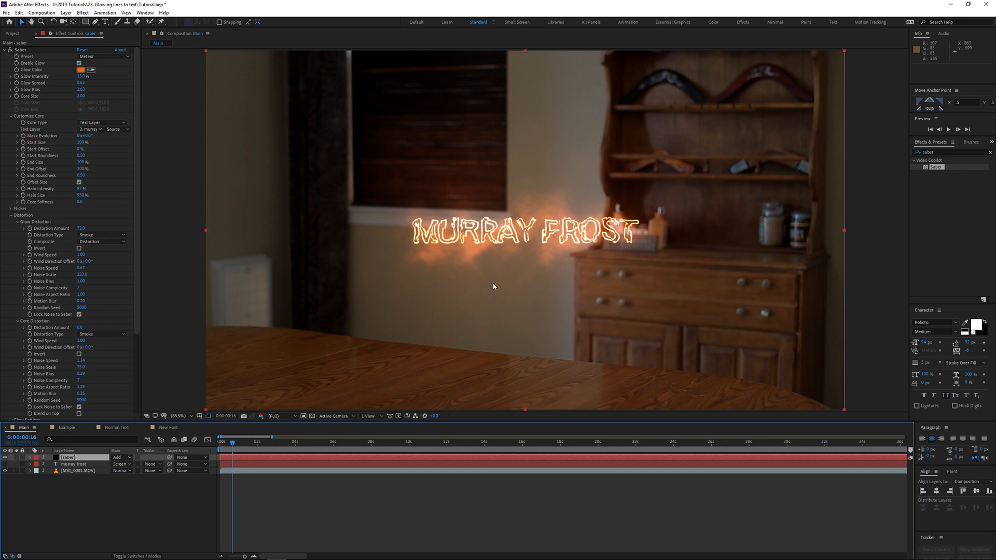
pyautogui.moveTo(451, 223)
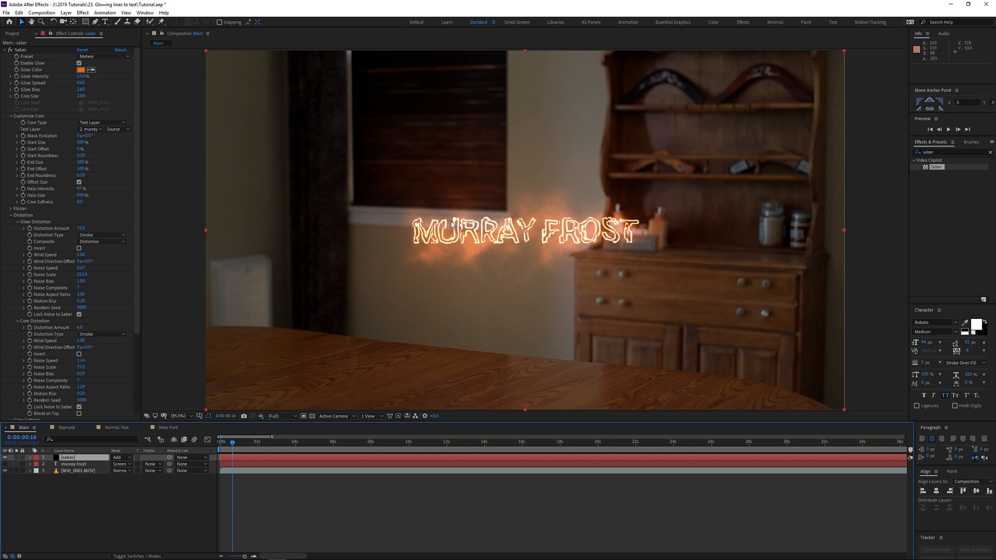
pyautogui.moveTo(527, 250)
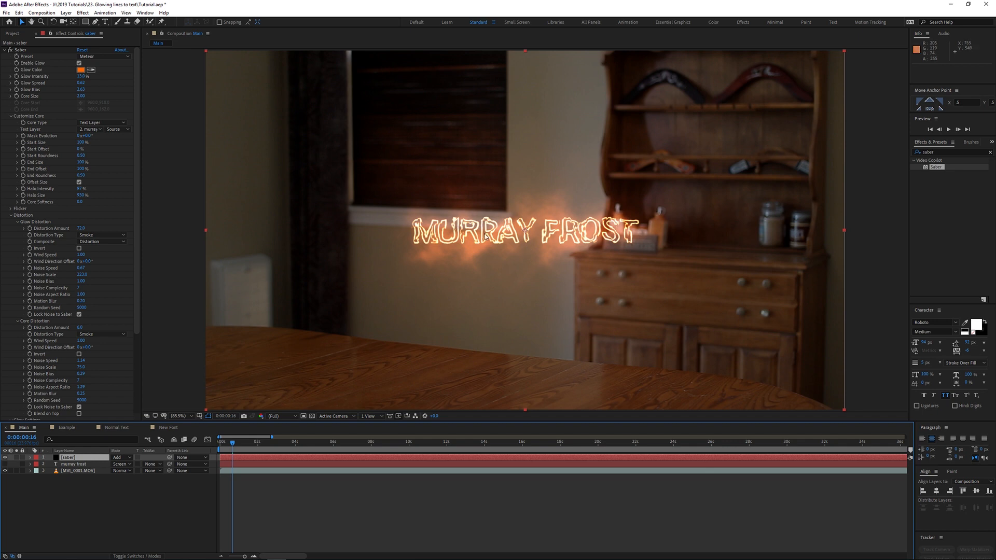
pyautogui.moveTo(547, 404)
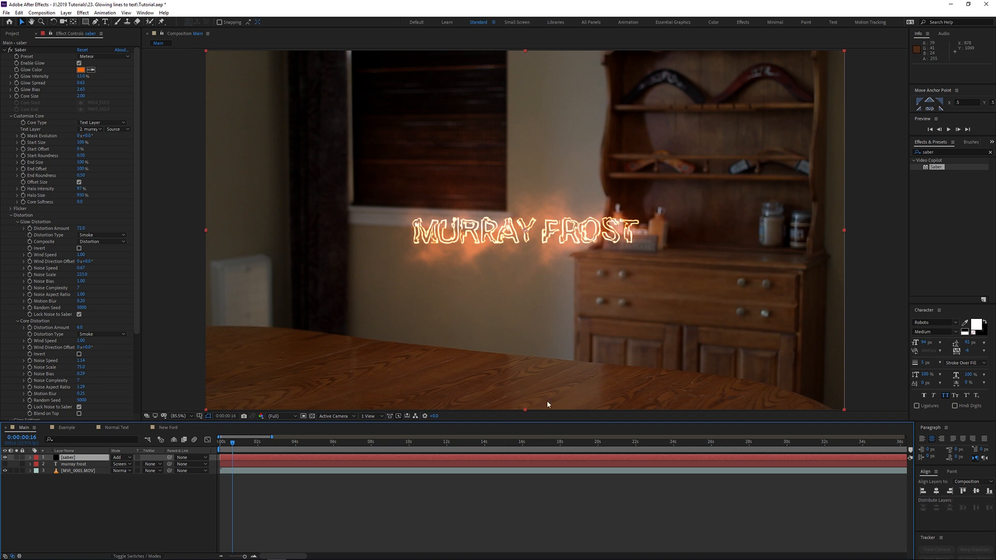
pyautogui.moveTo(490, 405)
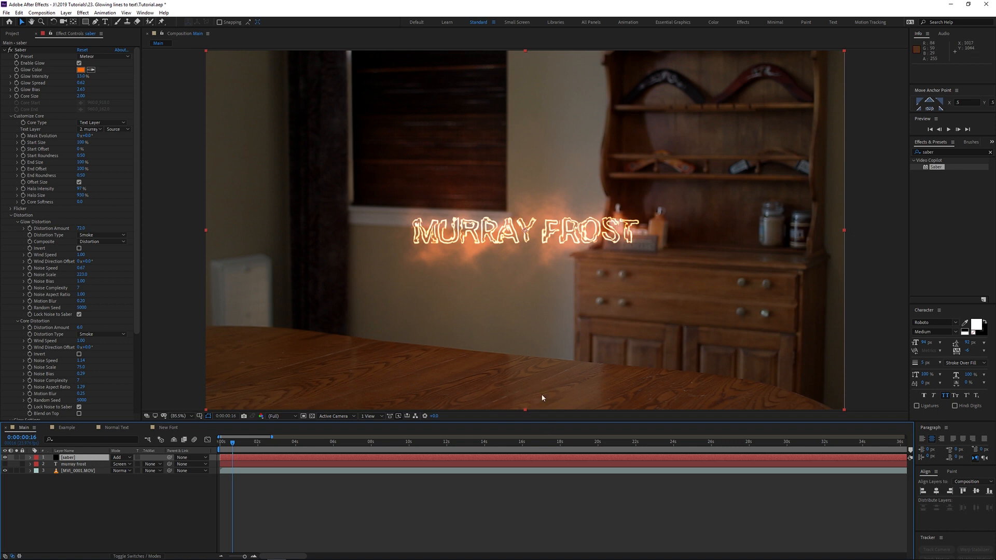
pyautogui.moveTo(639, 323)
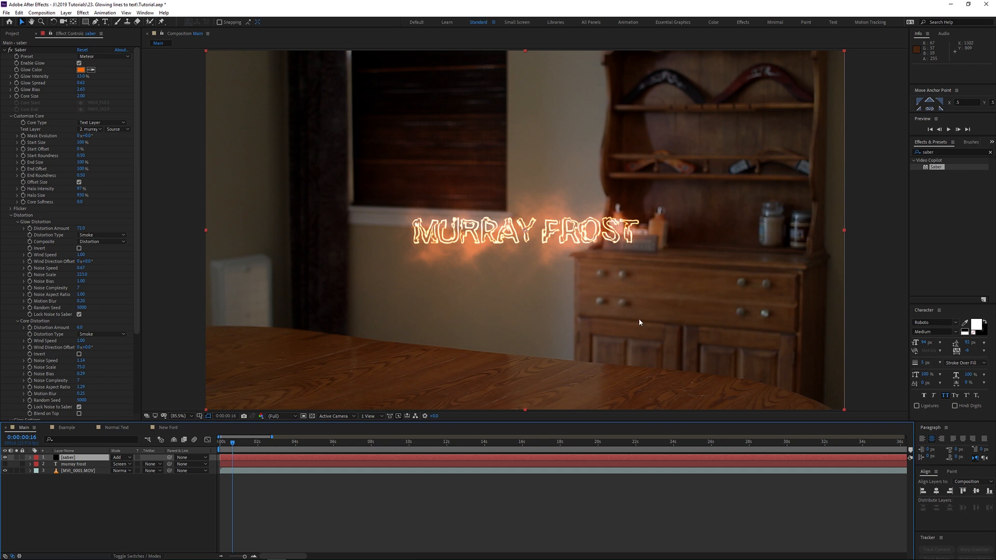
pyautogui.moveTo(486, 238)
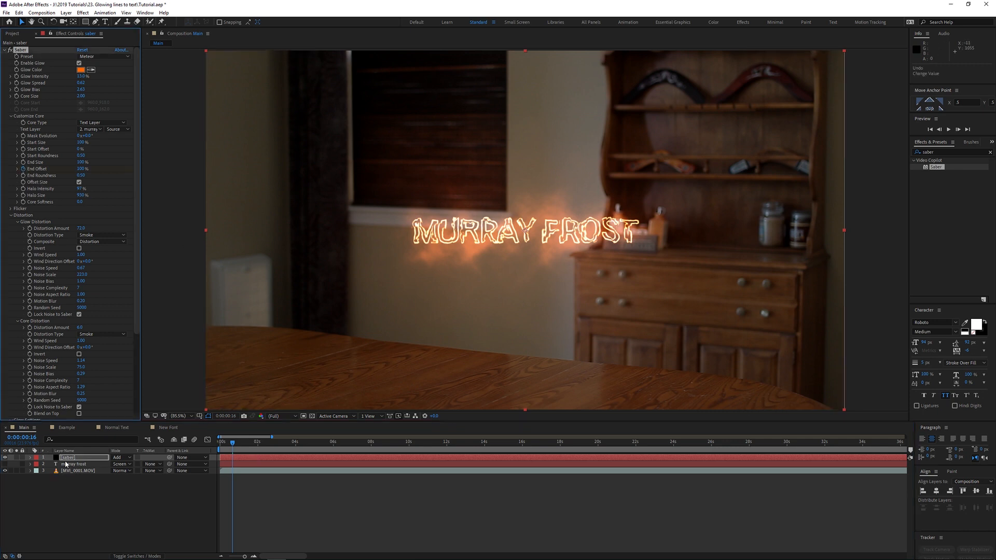
# Keyframe Saber End Offset and drag it higher so more outline draws on.
pyautogui.click(29, 458)
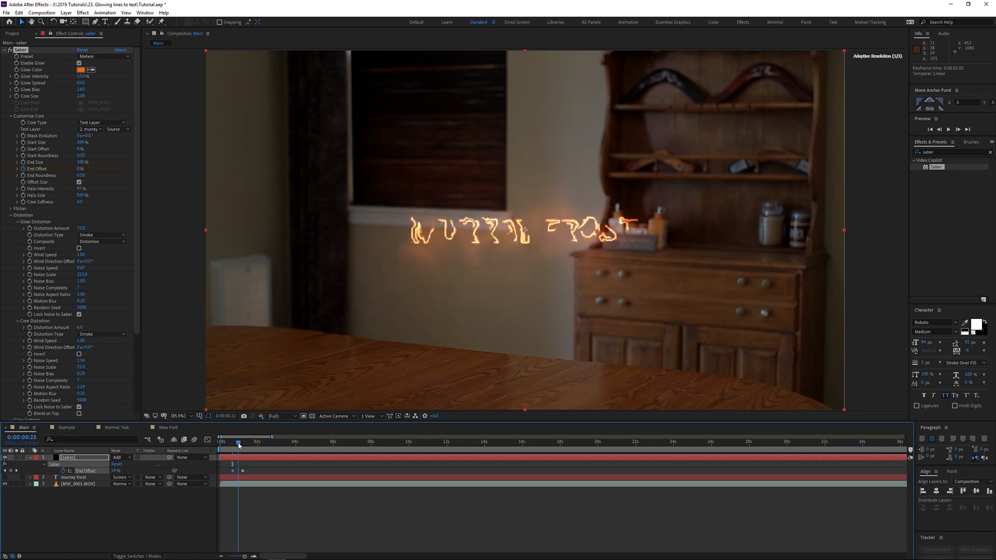
pyautogui.moveTo(238, 442); pyautogui.dragTo(243, 442)
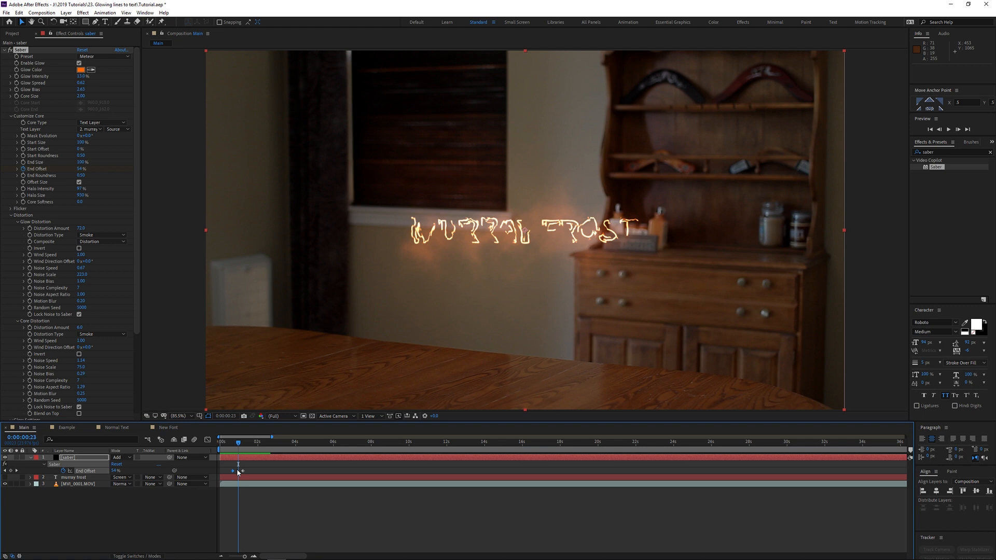
pyautogui.moveTo(539, 404)
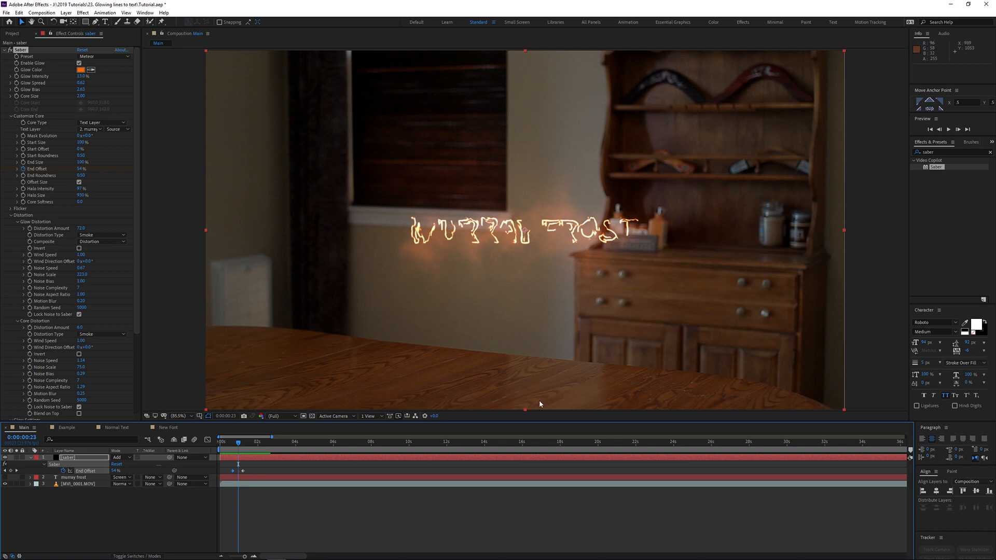
pyautogui.moveTo(434, 391)
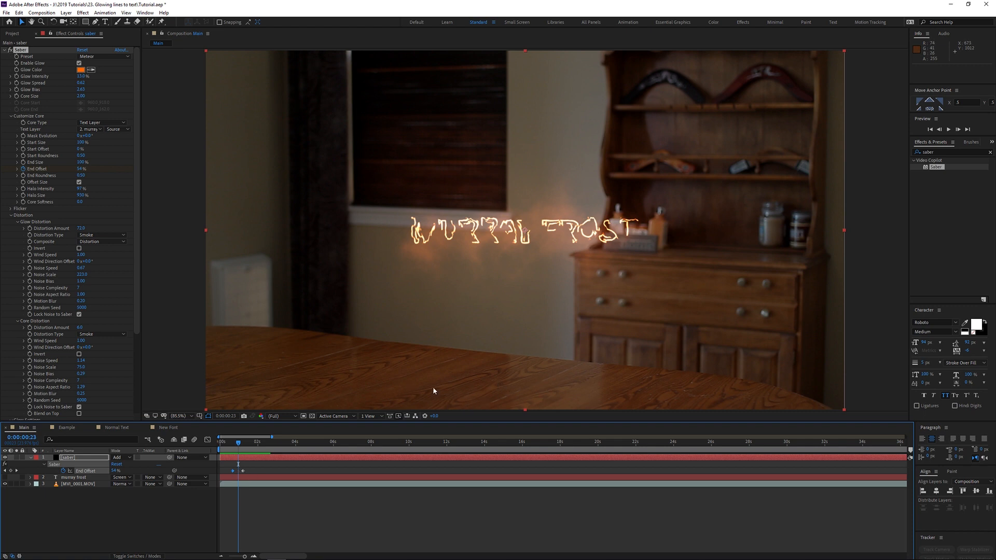
pyautogui.moveTo(449, 407)
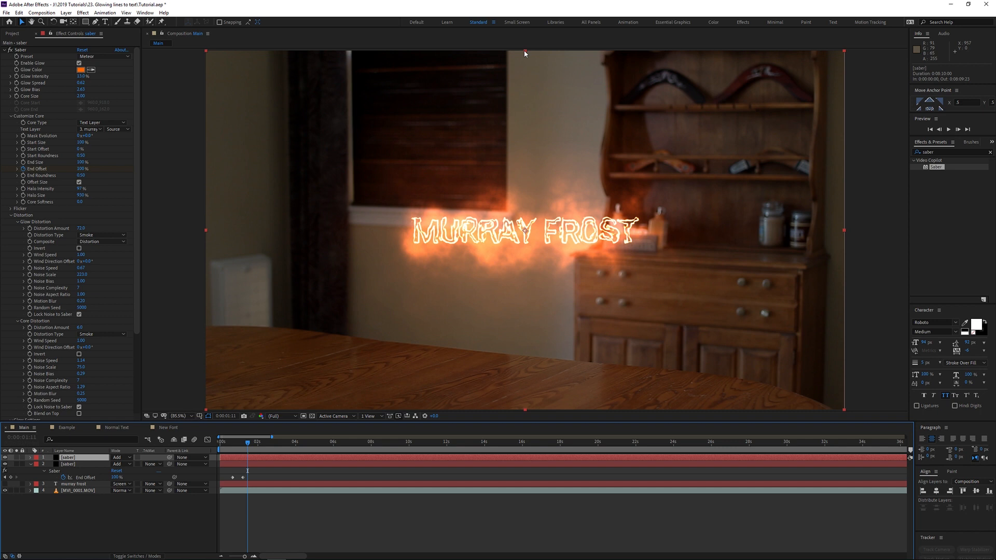
pyautogui.moveTo(472, 248)
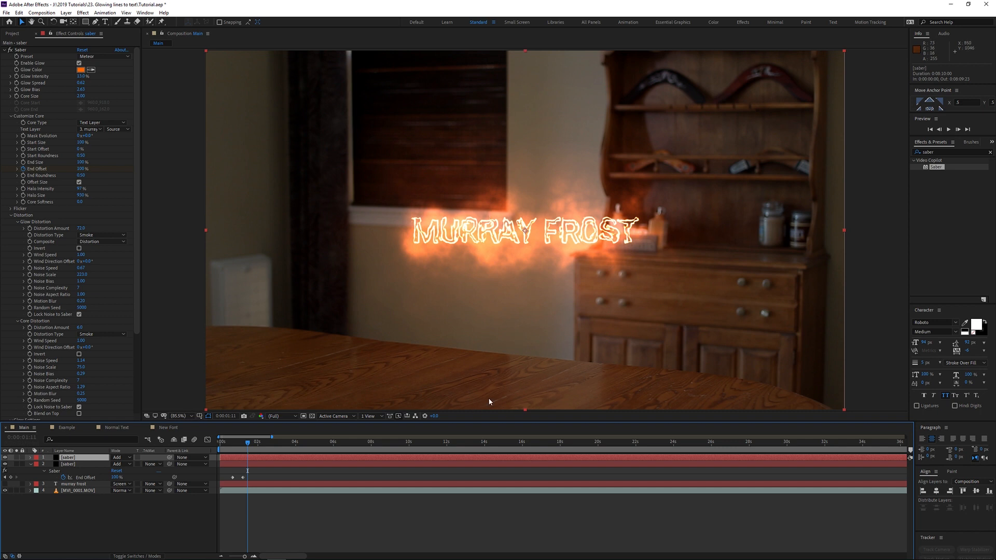
pyautogui.moveTo(525, 53)
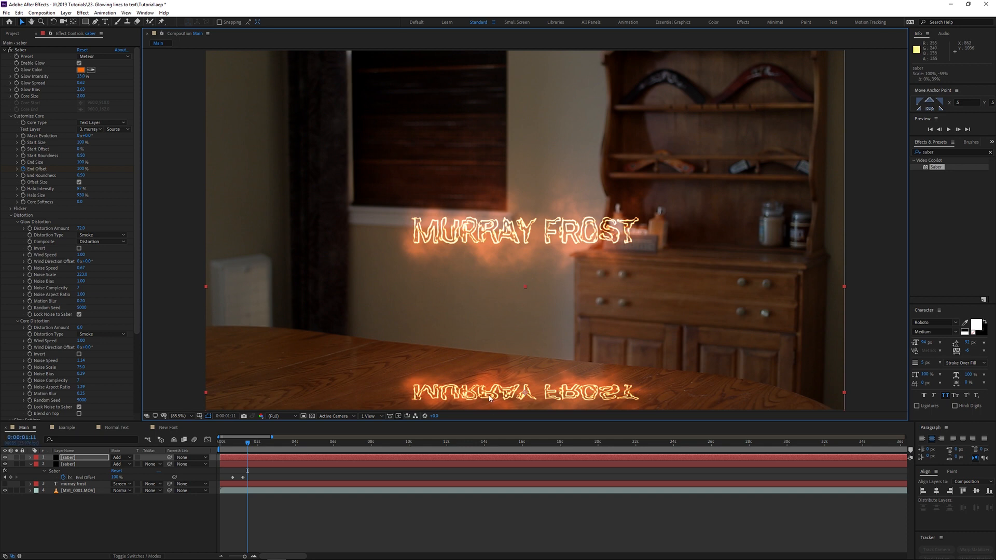
# Double-click the saber layer in the timeline.
pyautogui.doubleClick(75, 457)
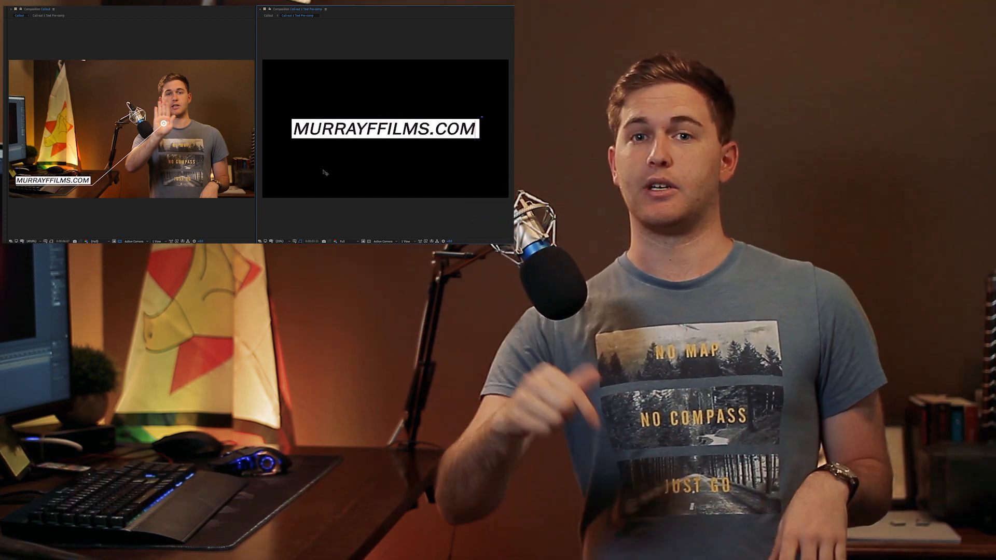
pyautogui.click(384, 129)
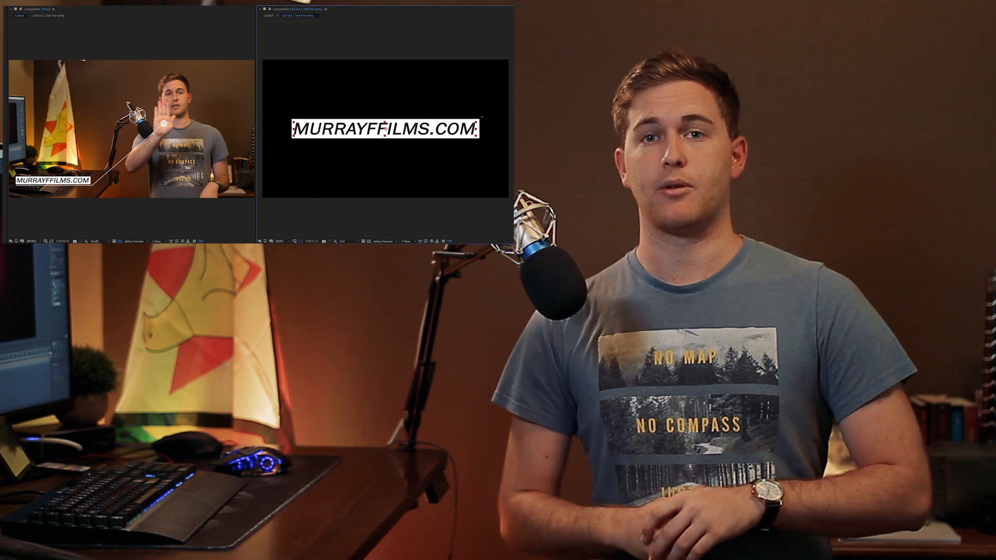